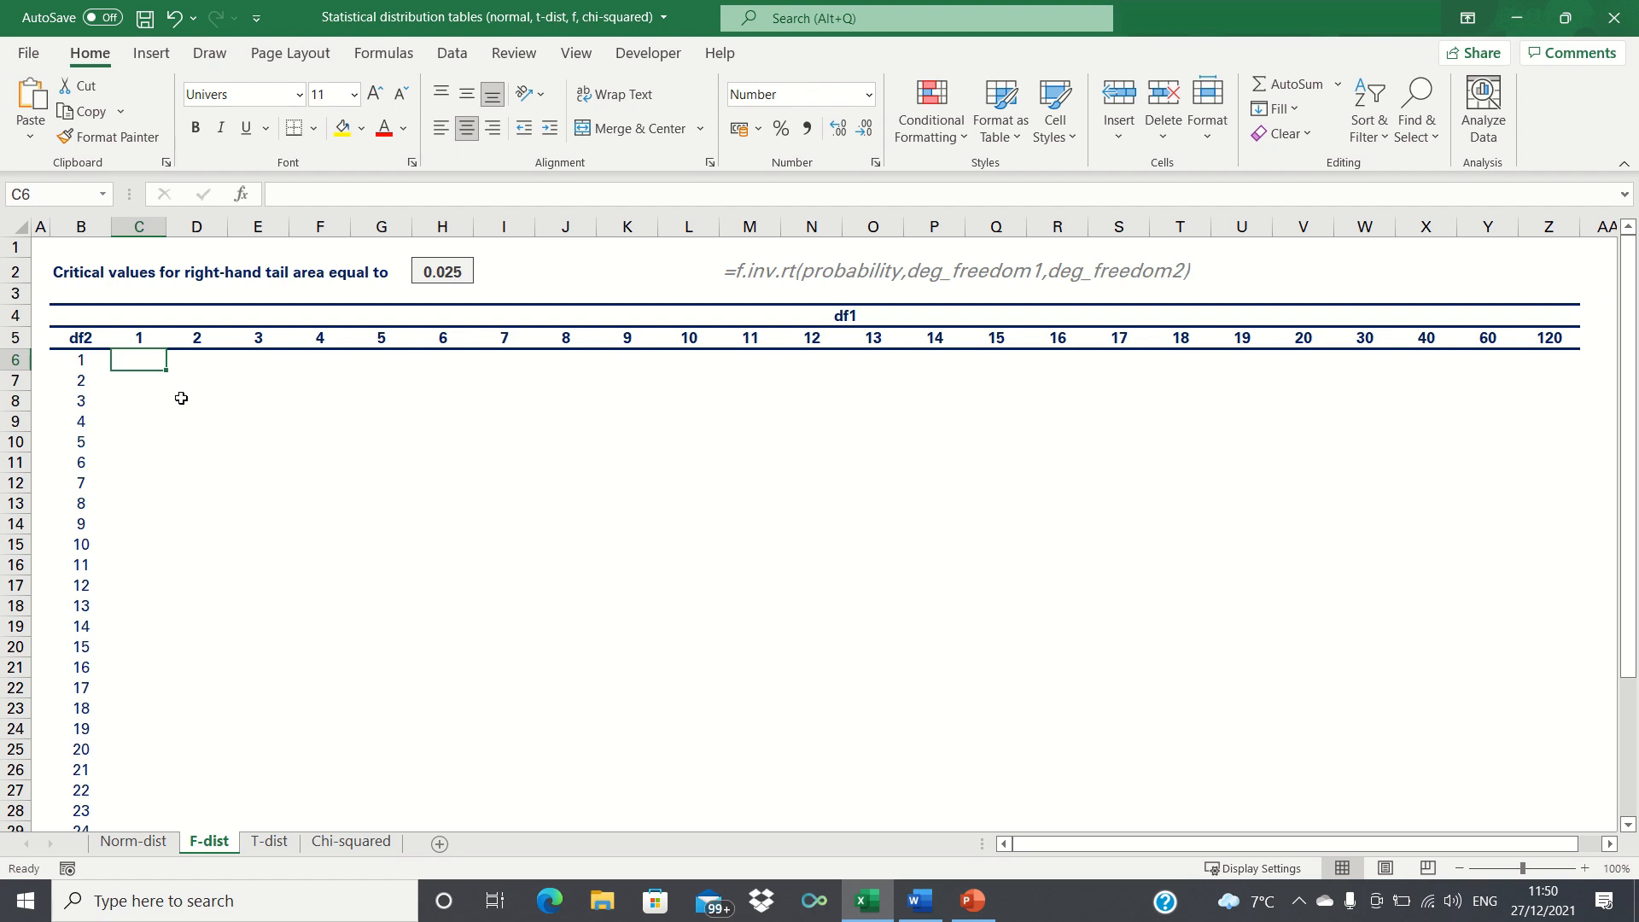
mouse_move(327, 332)
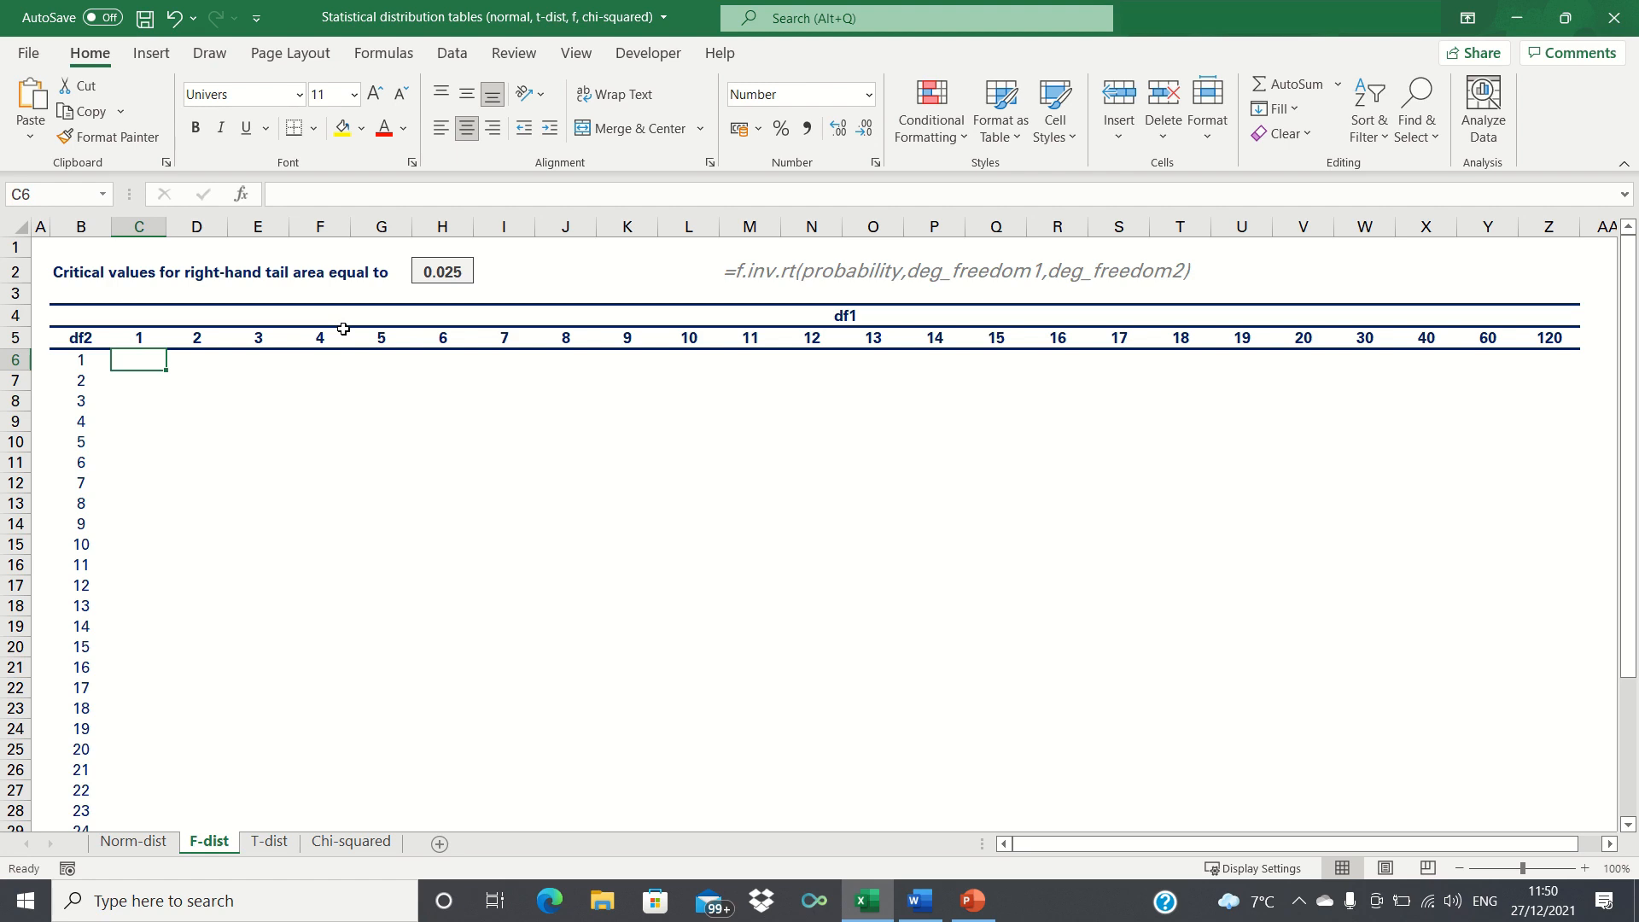
mouse_move(52, 464)
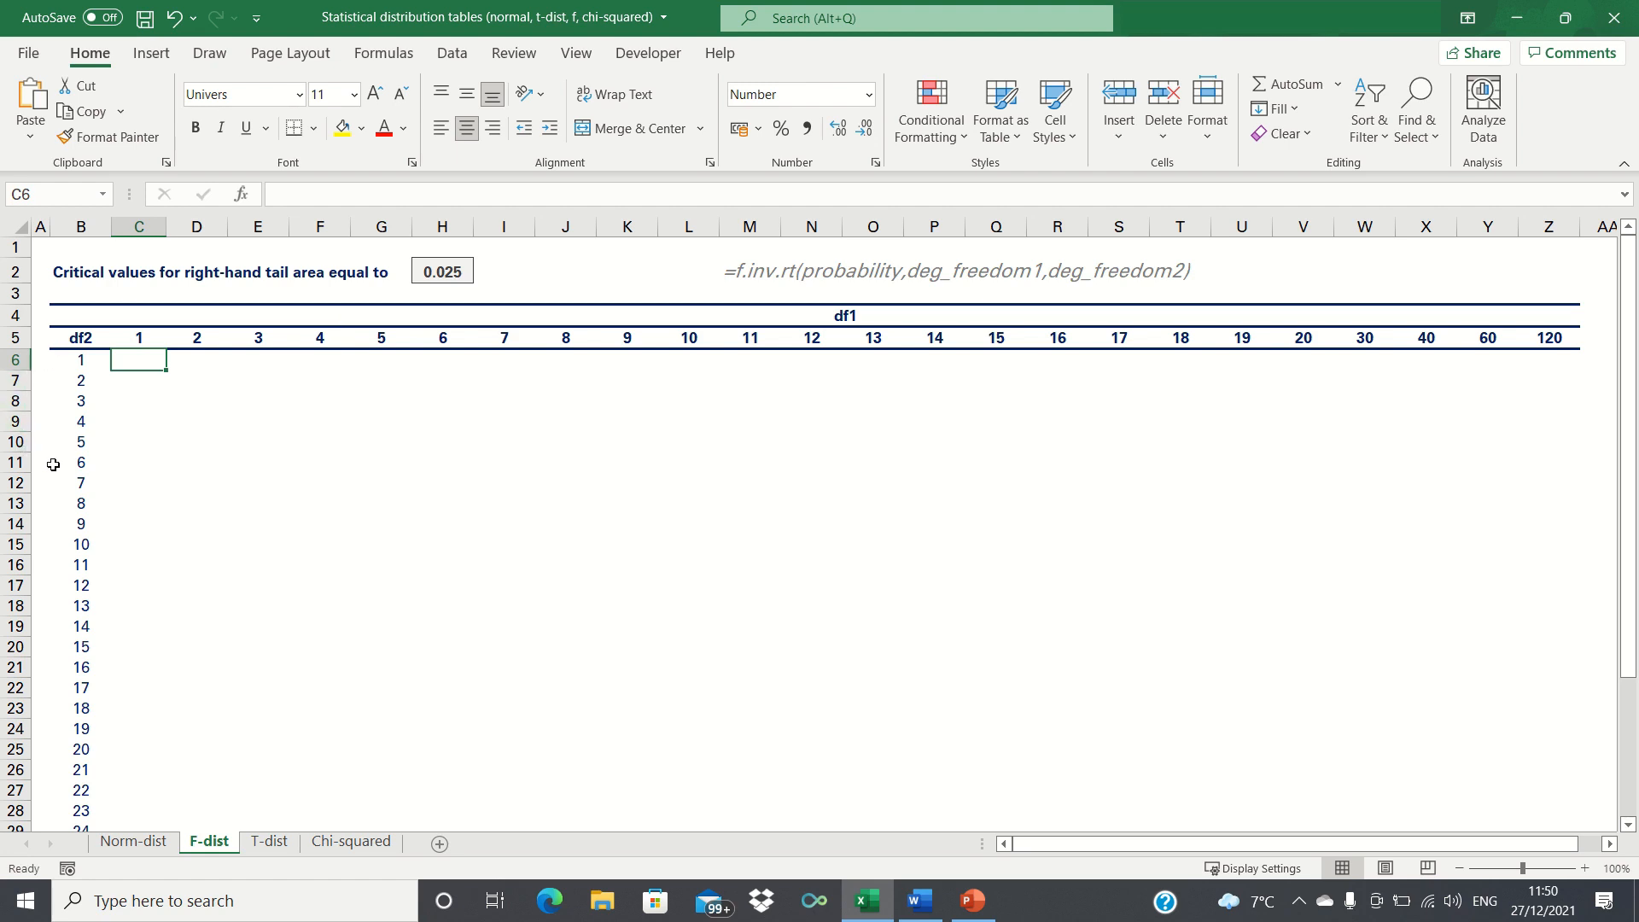
mouse_move(131, 402)
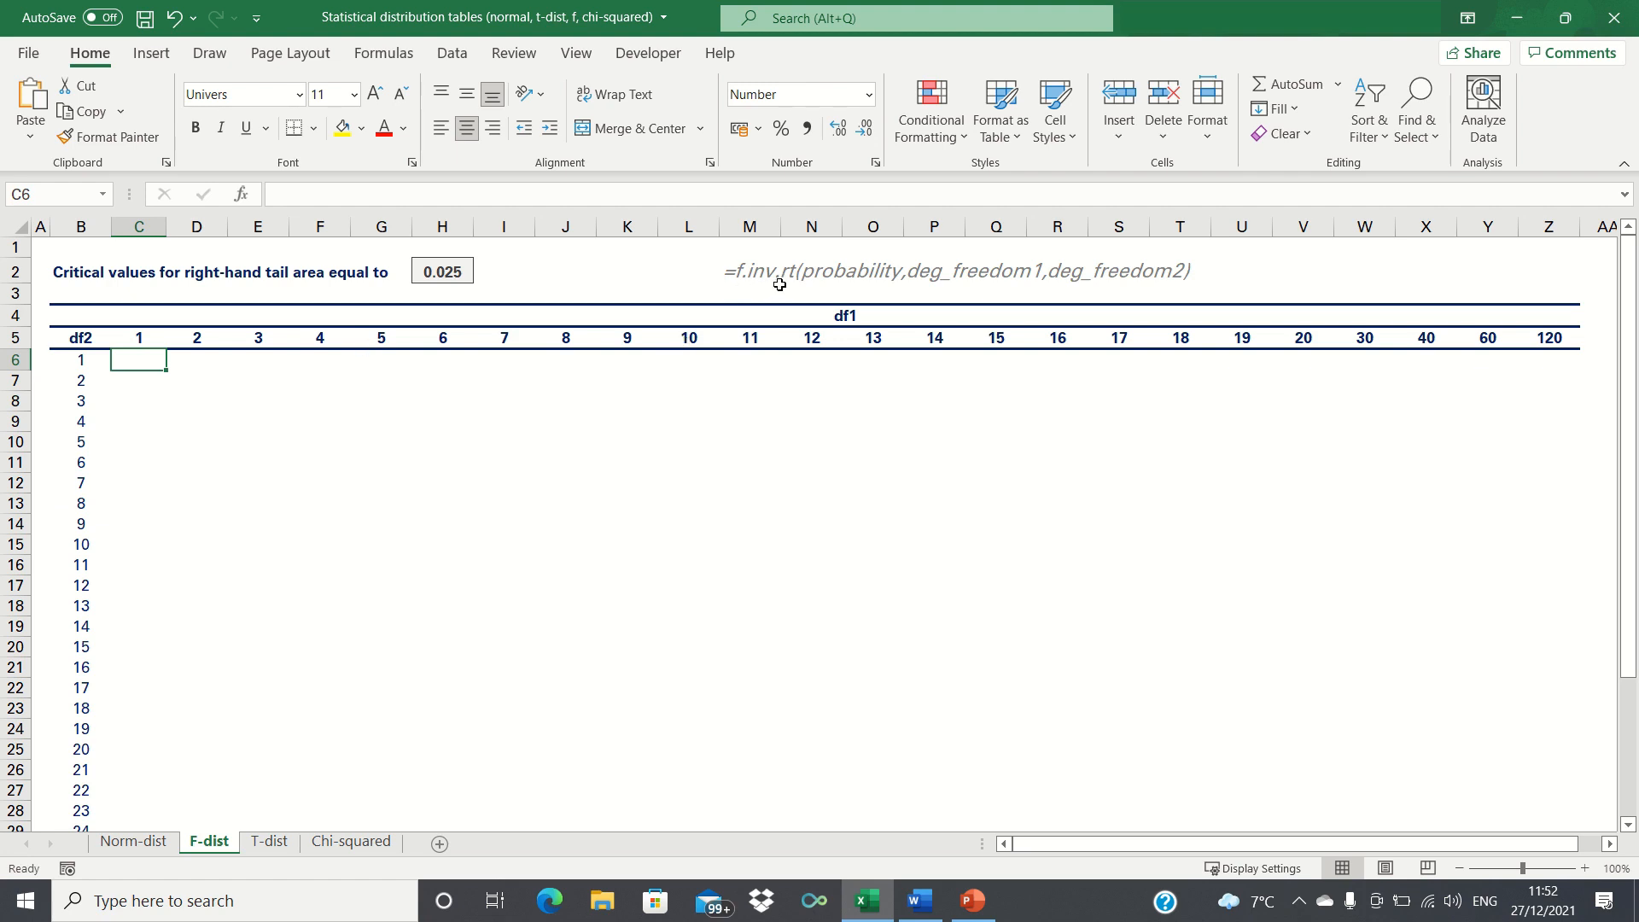
mouse_move(795, 283)
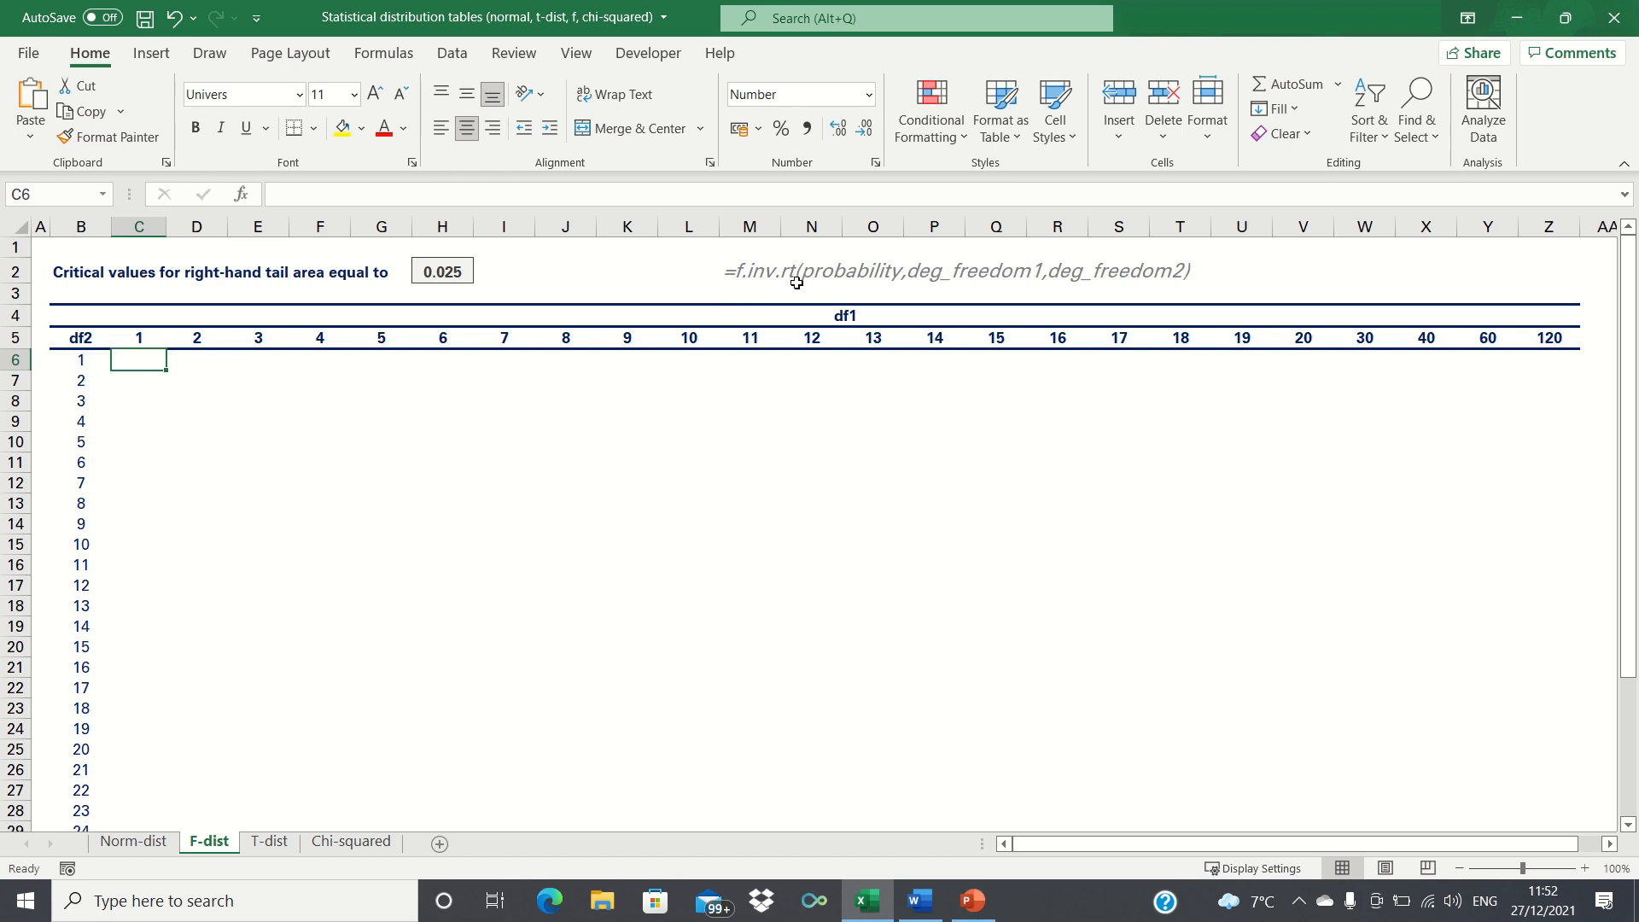
mouse_move(890, 275)
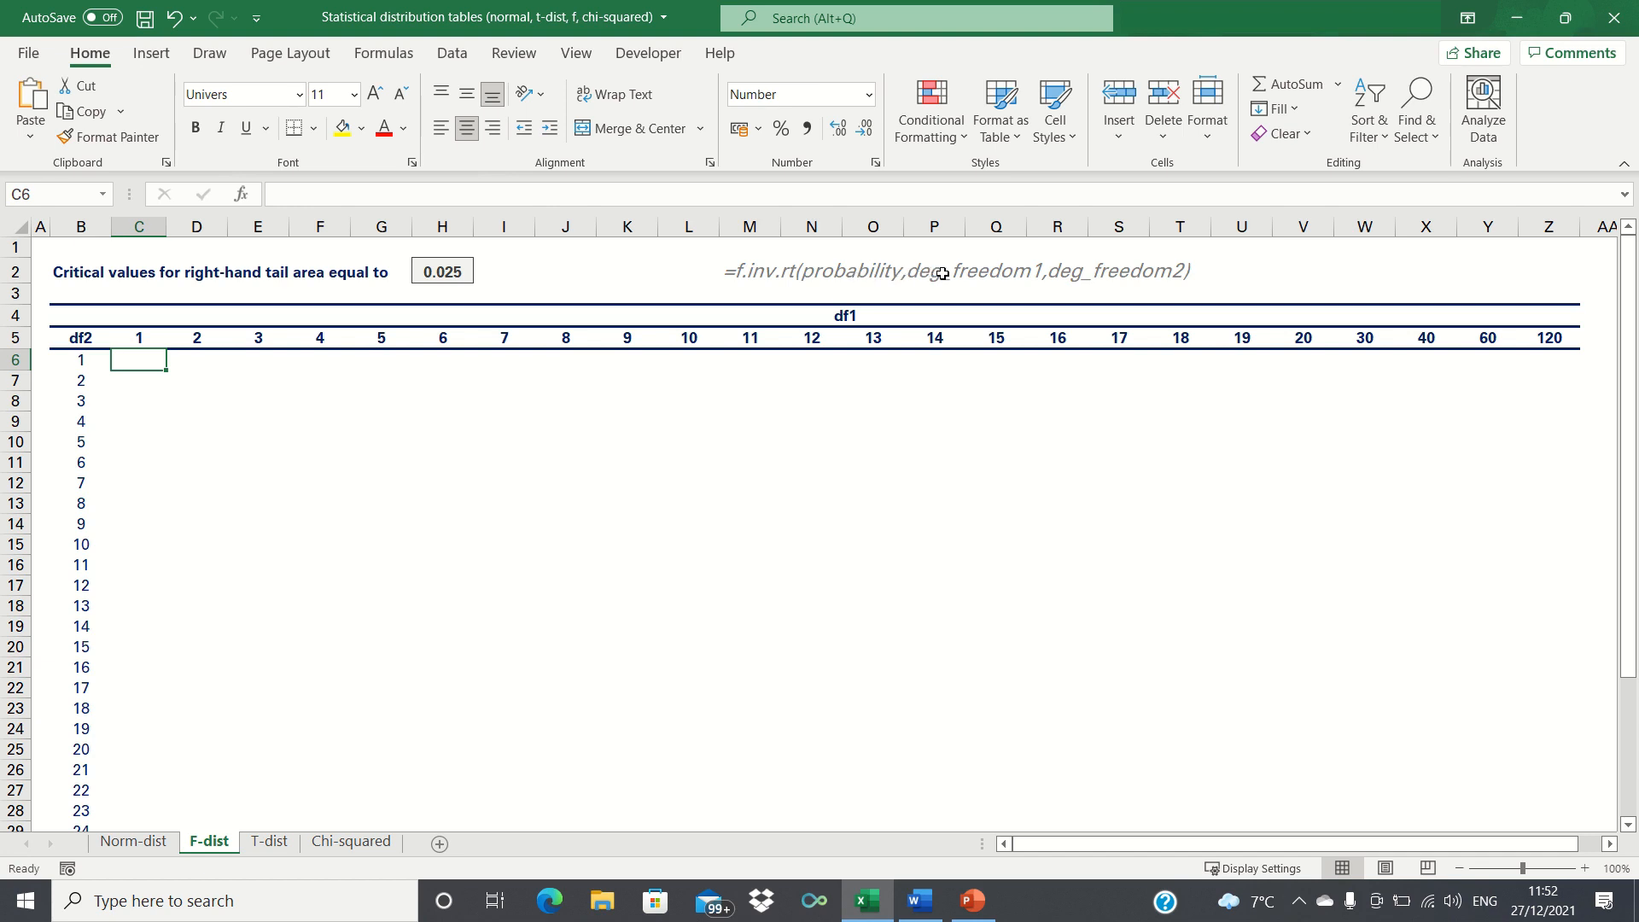
mouse_move(954, 274)
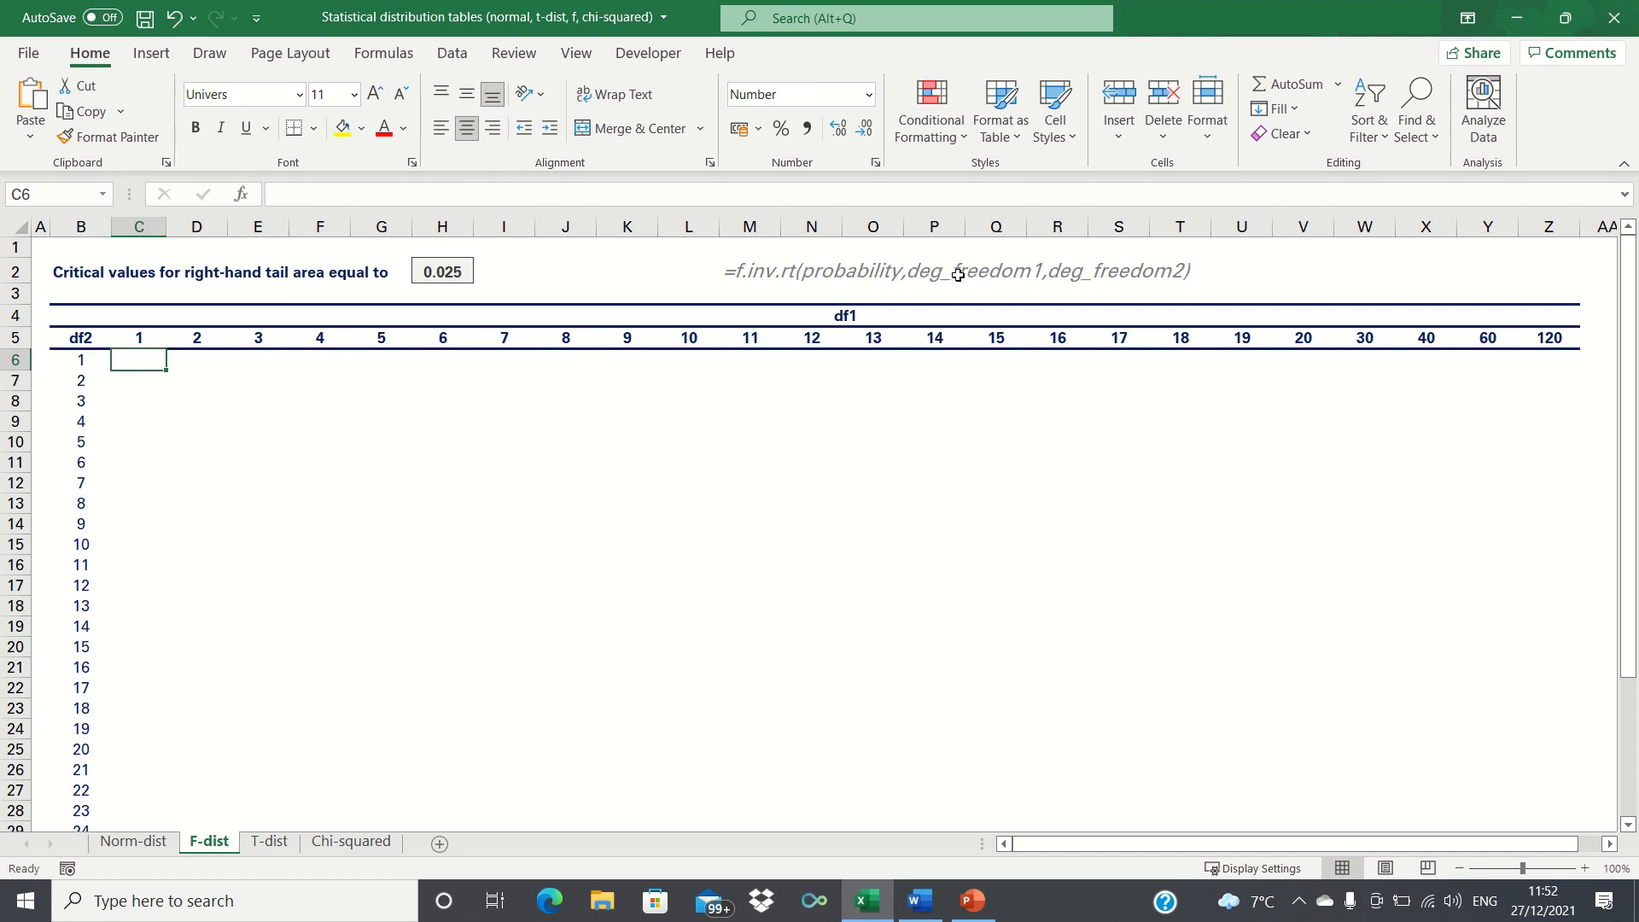
mouse_move(1101, 283)
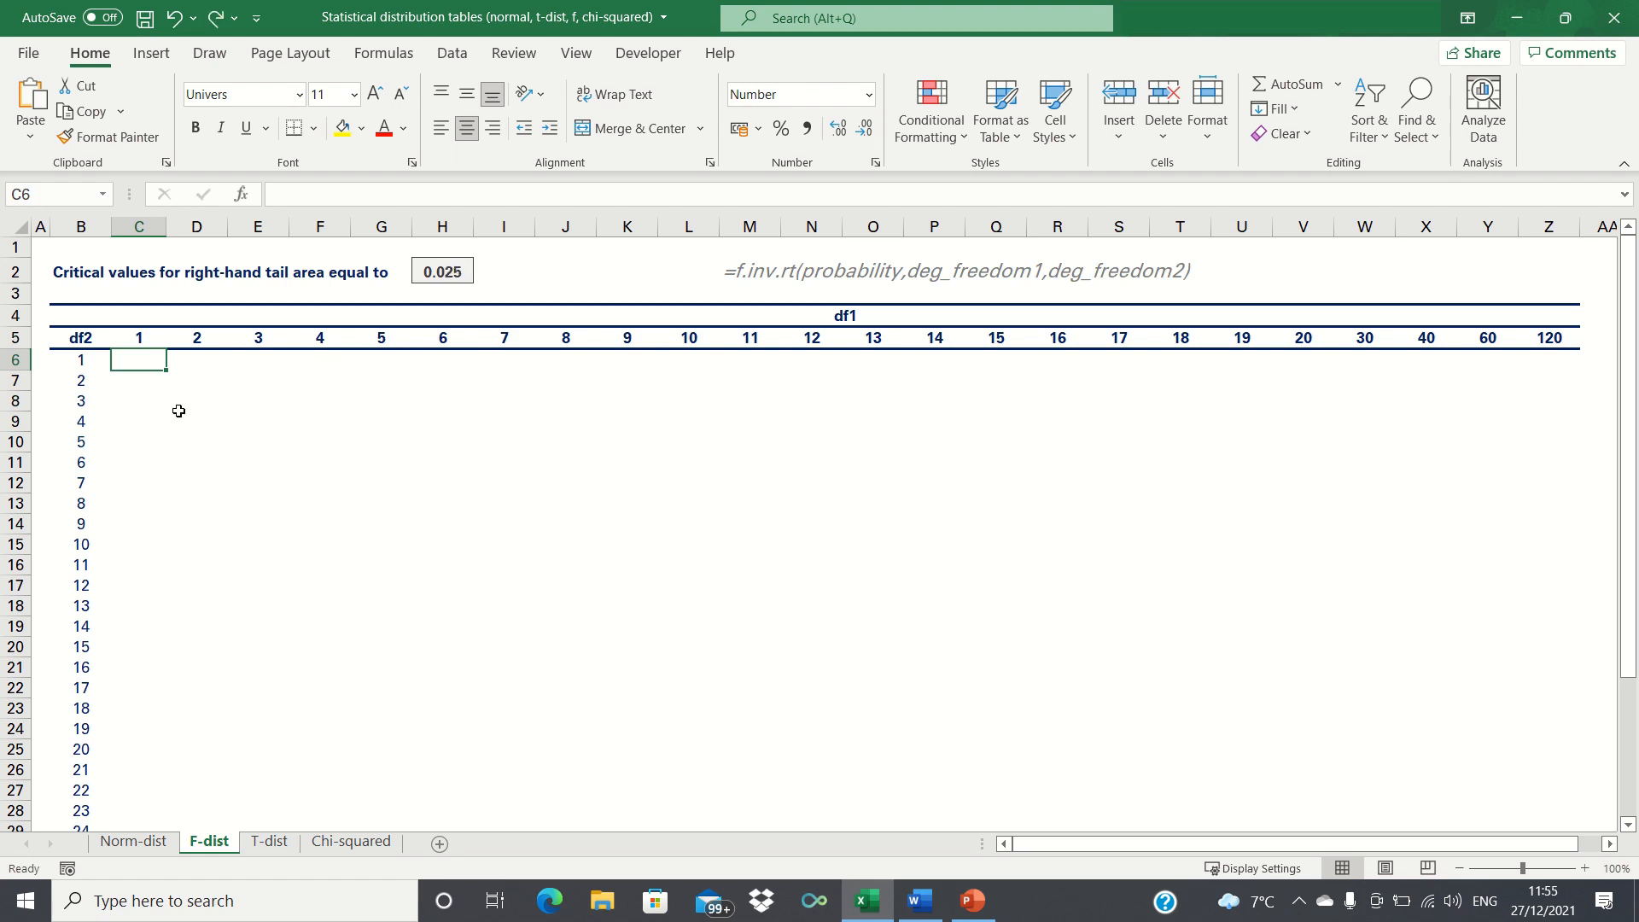
Step: Enter =F.INV.RT(H2,C5,B6) in C6, giving the critical value 647.79
text(=F.)
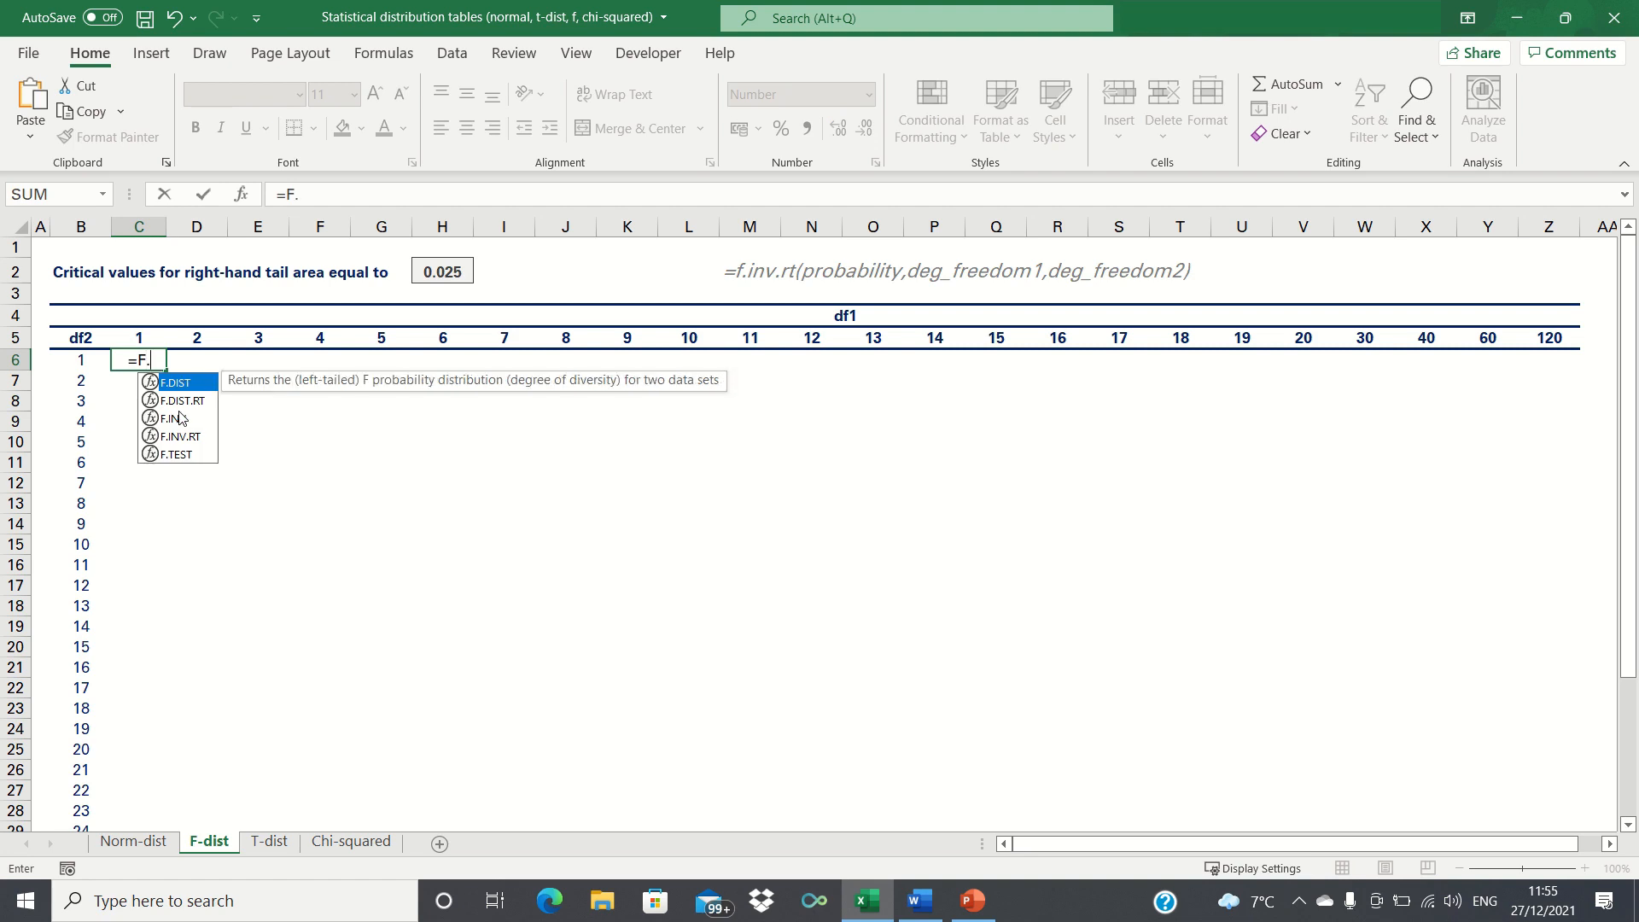
text(INV.RT(H2)
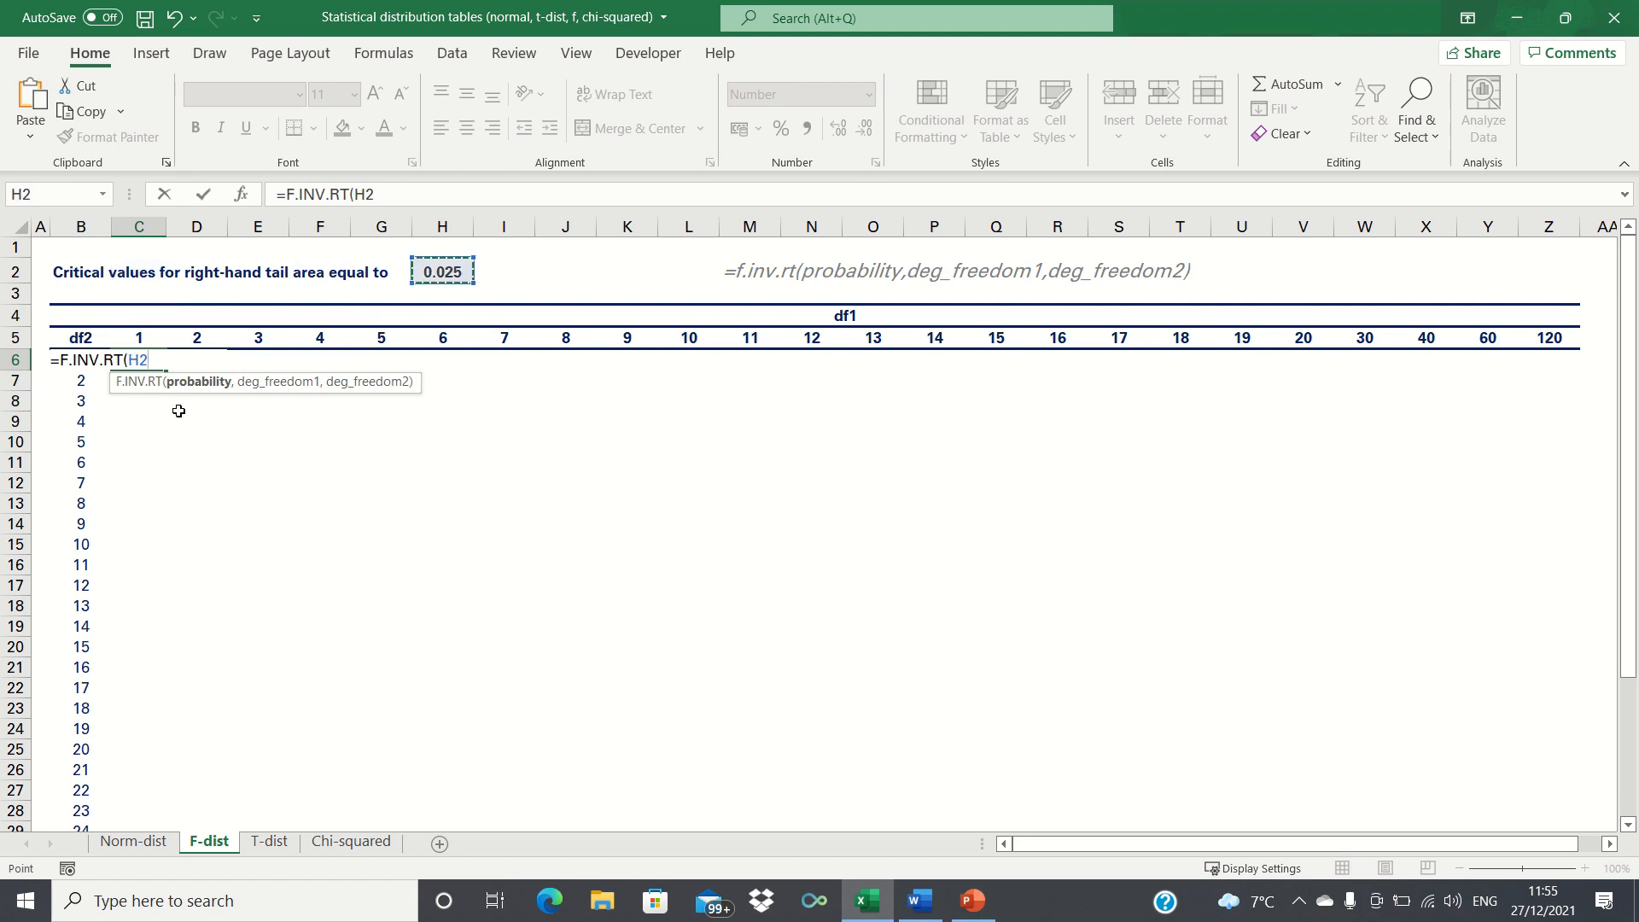
text(,C5,B6)
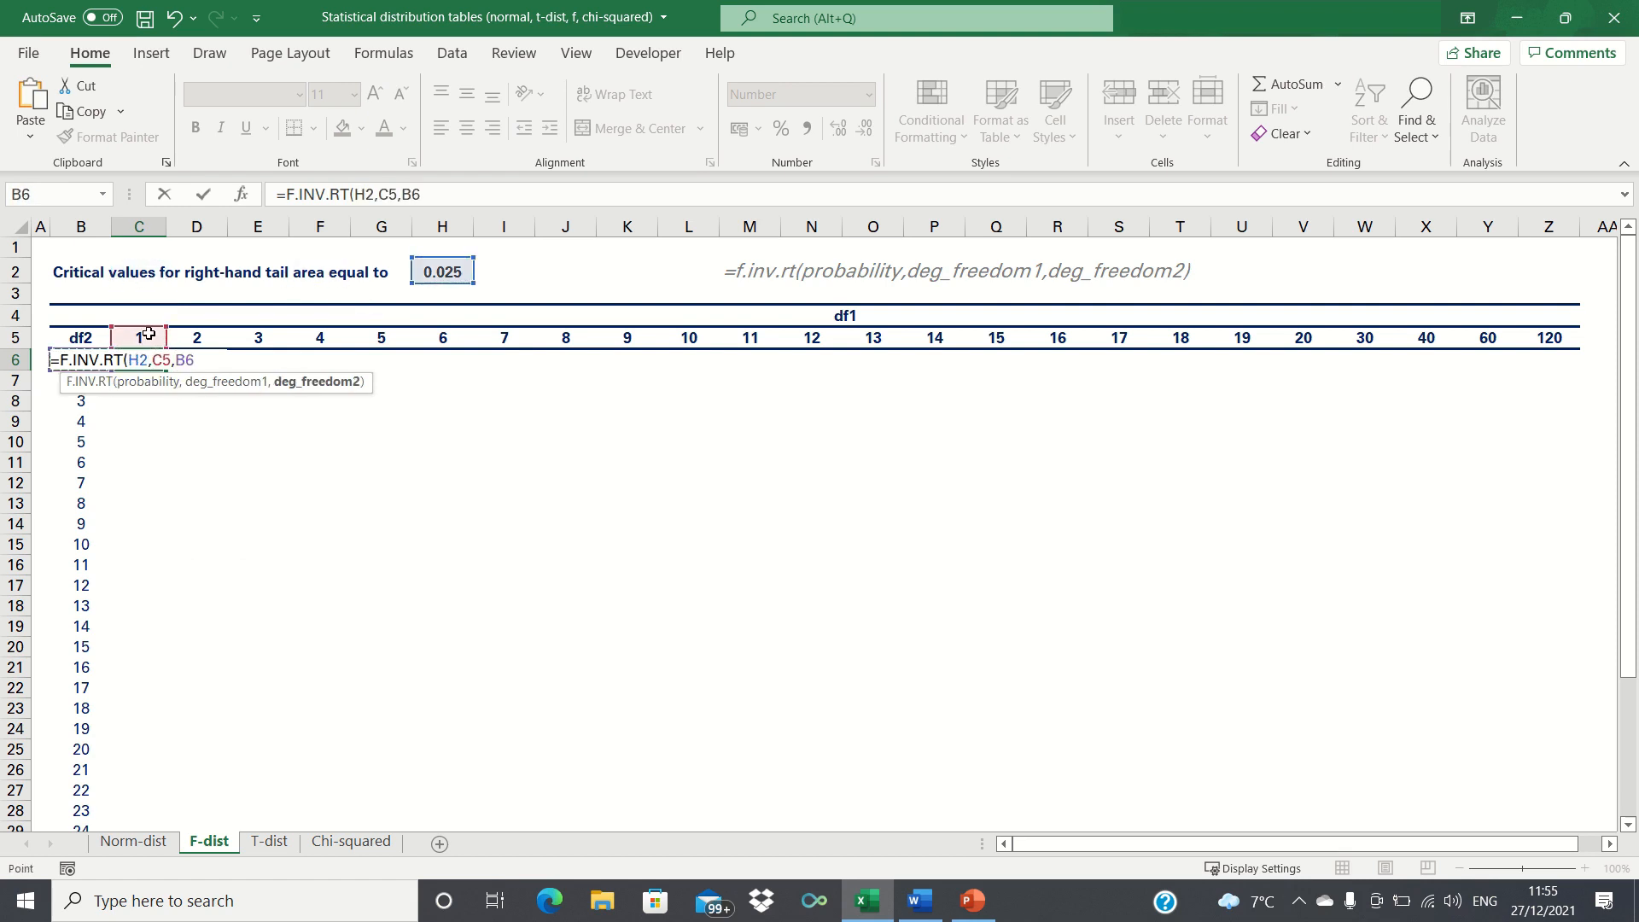
key(enter)
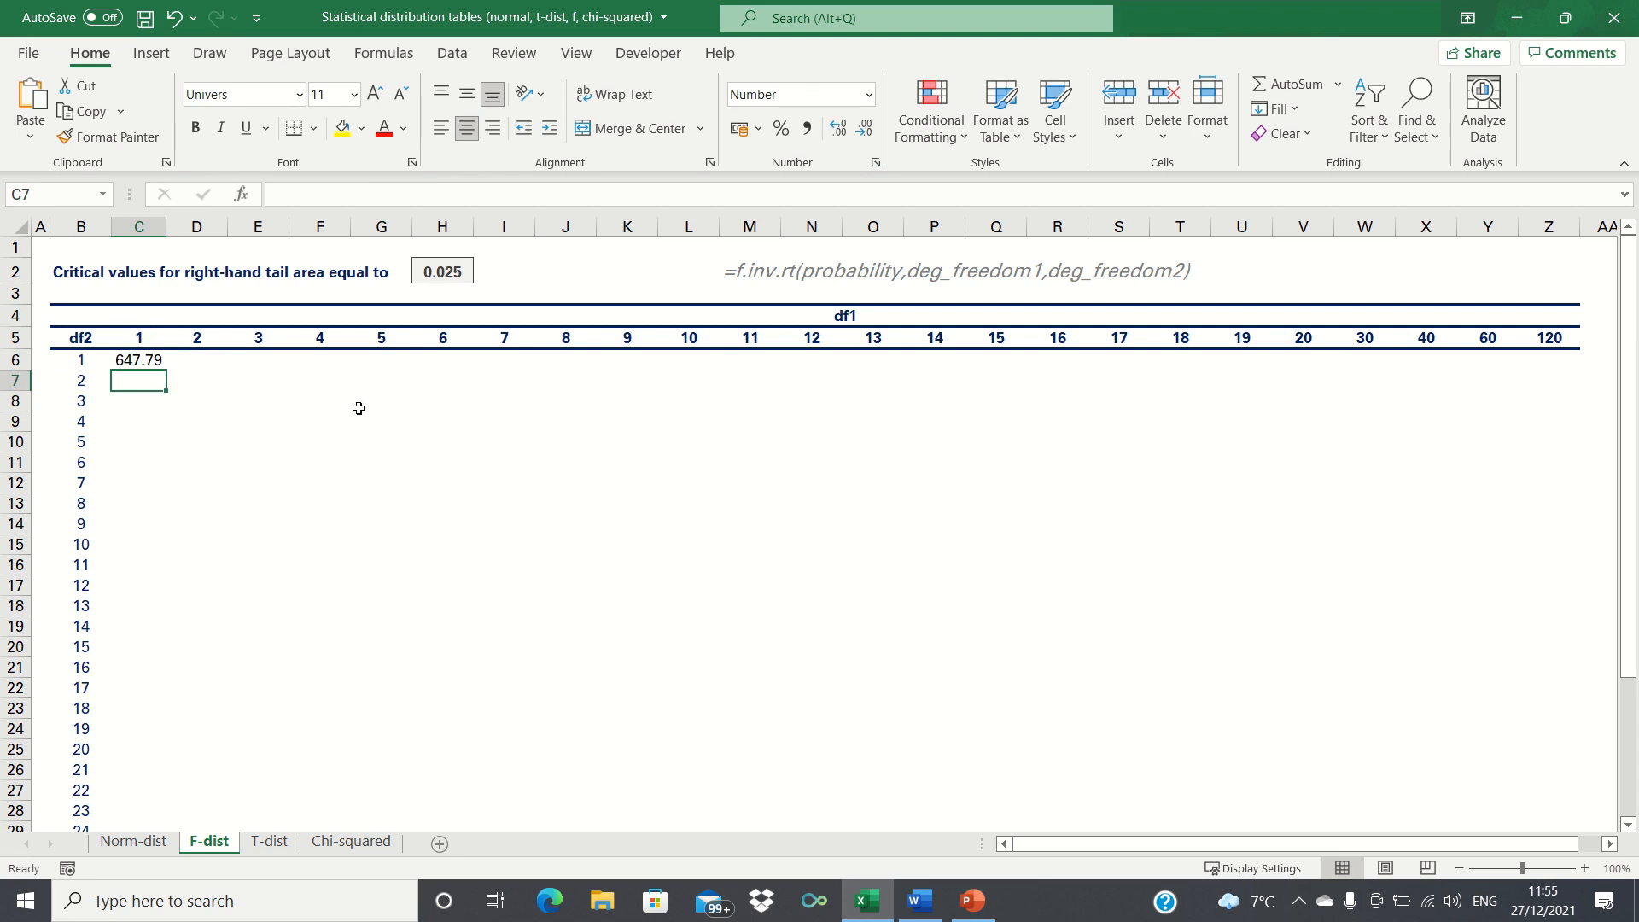
mouse_move(443, 411)
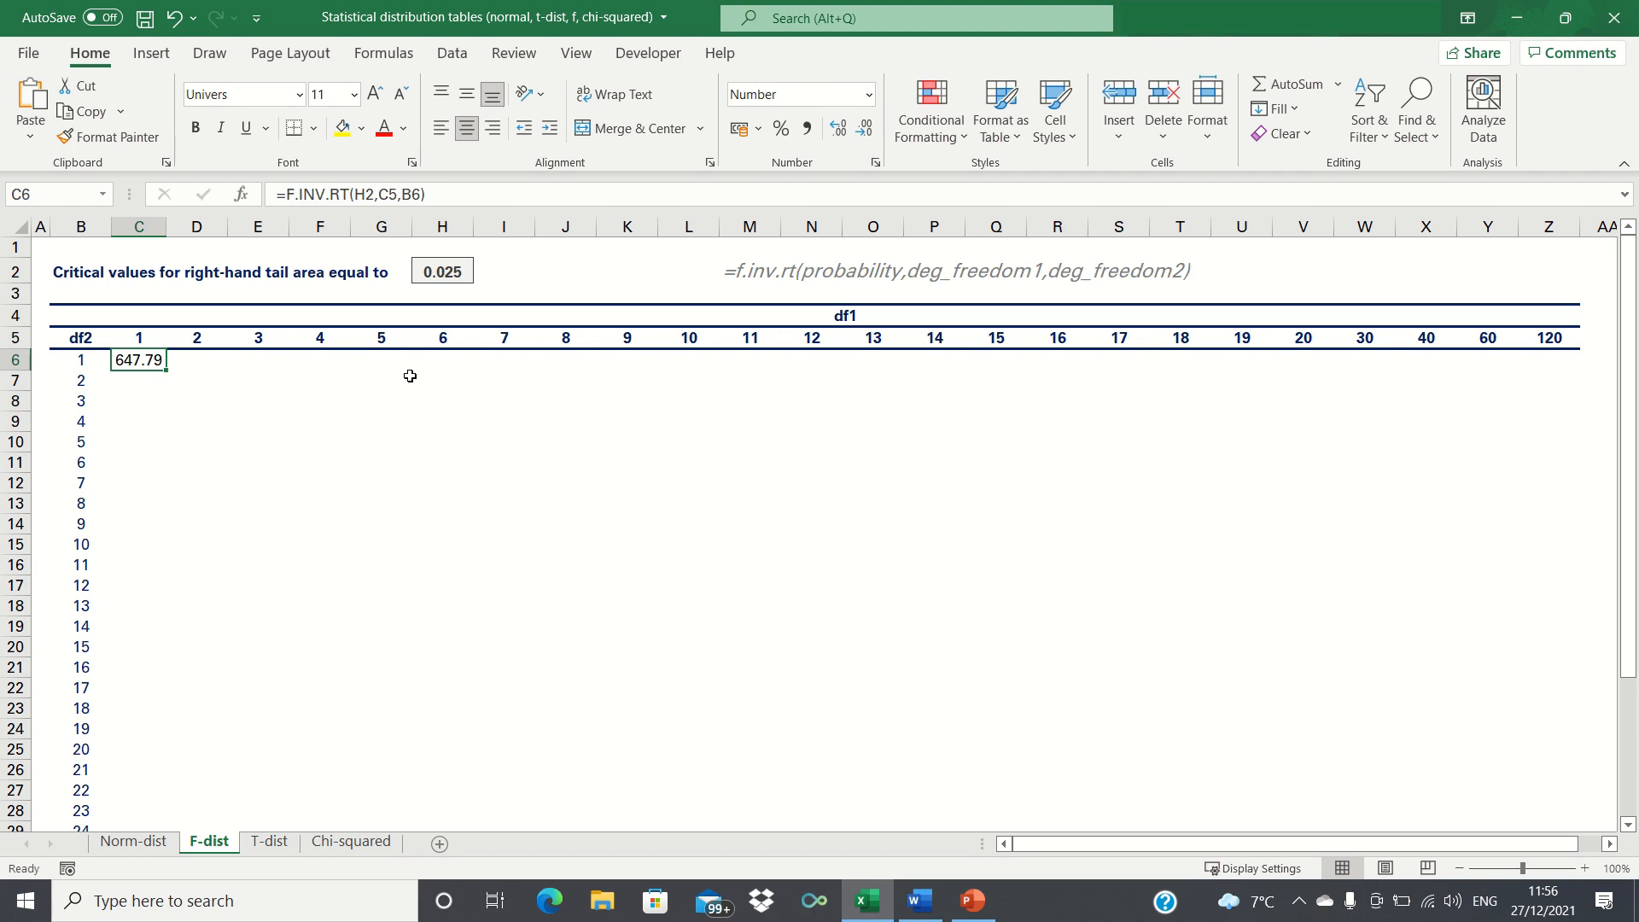
mouse_move(409, 567)
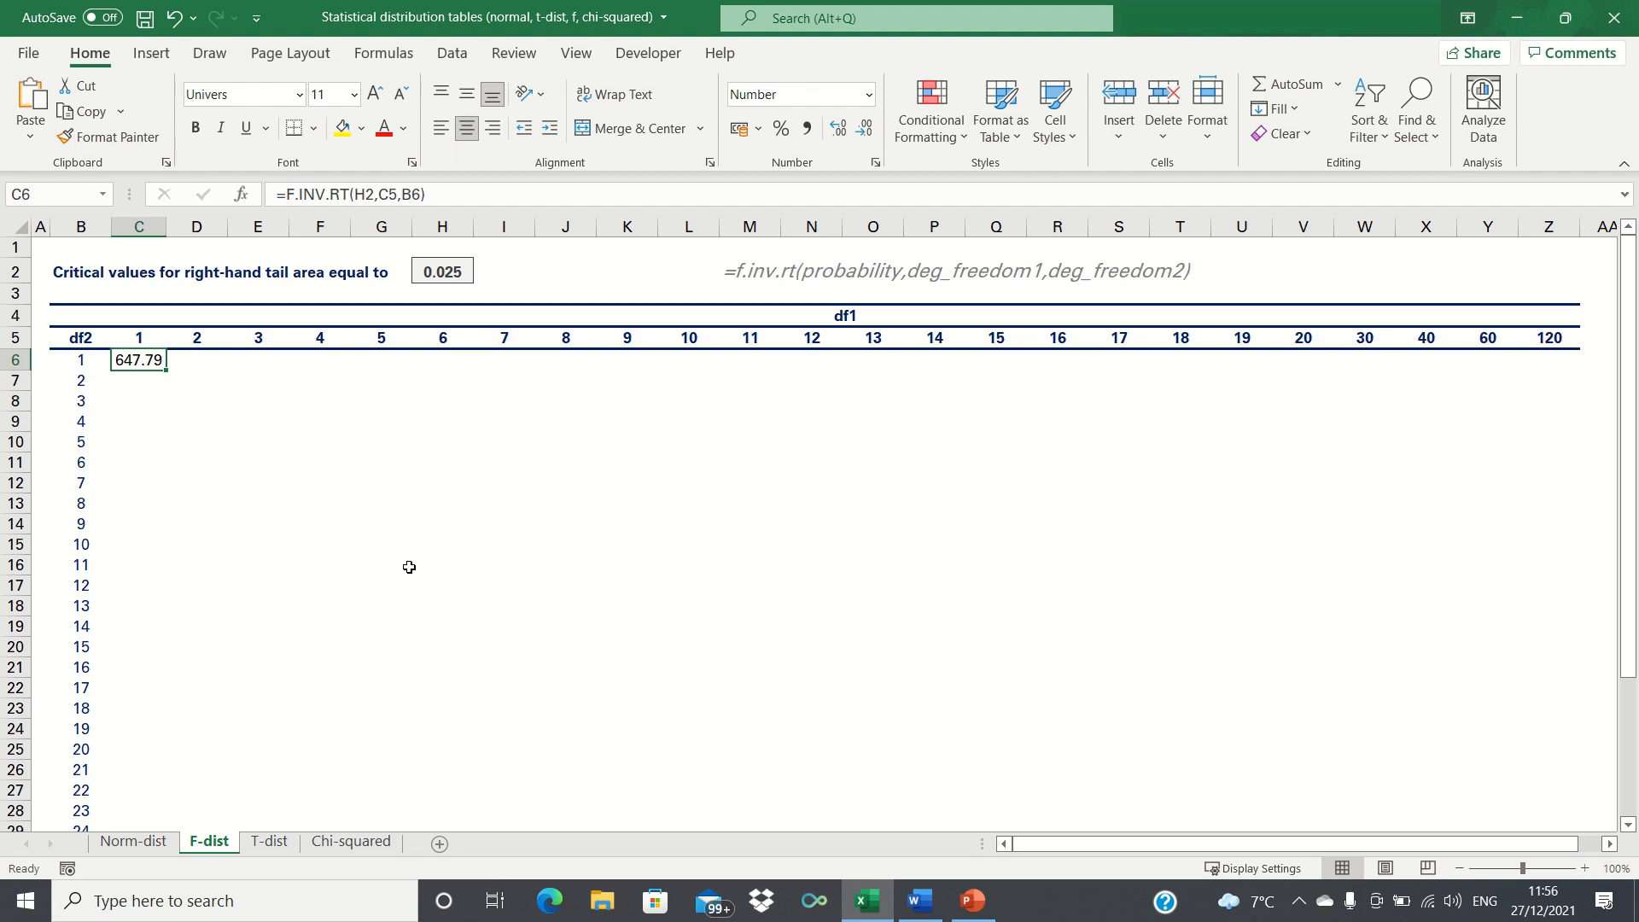
mouse_move(375, 566)
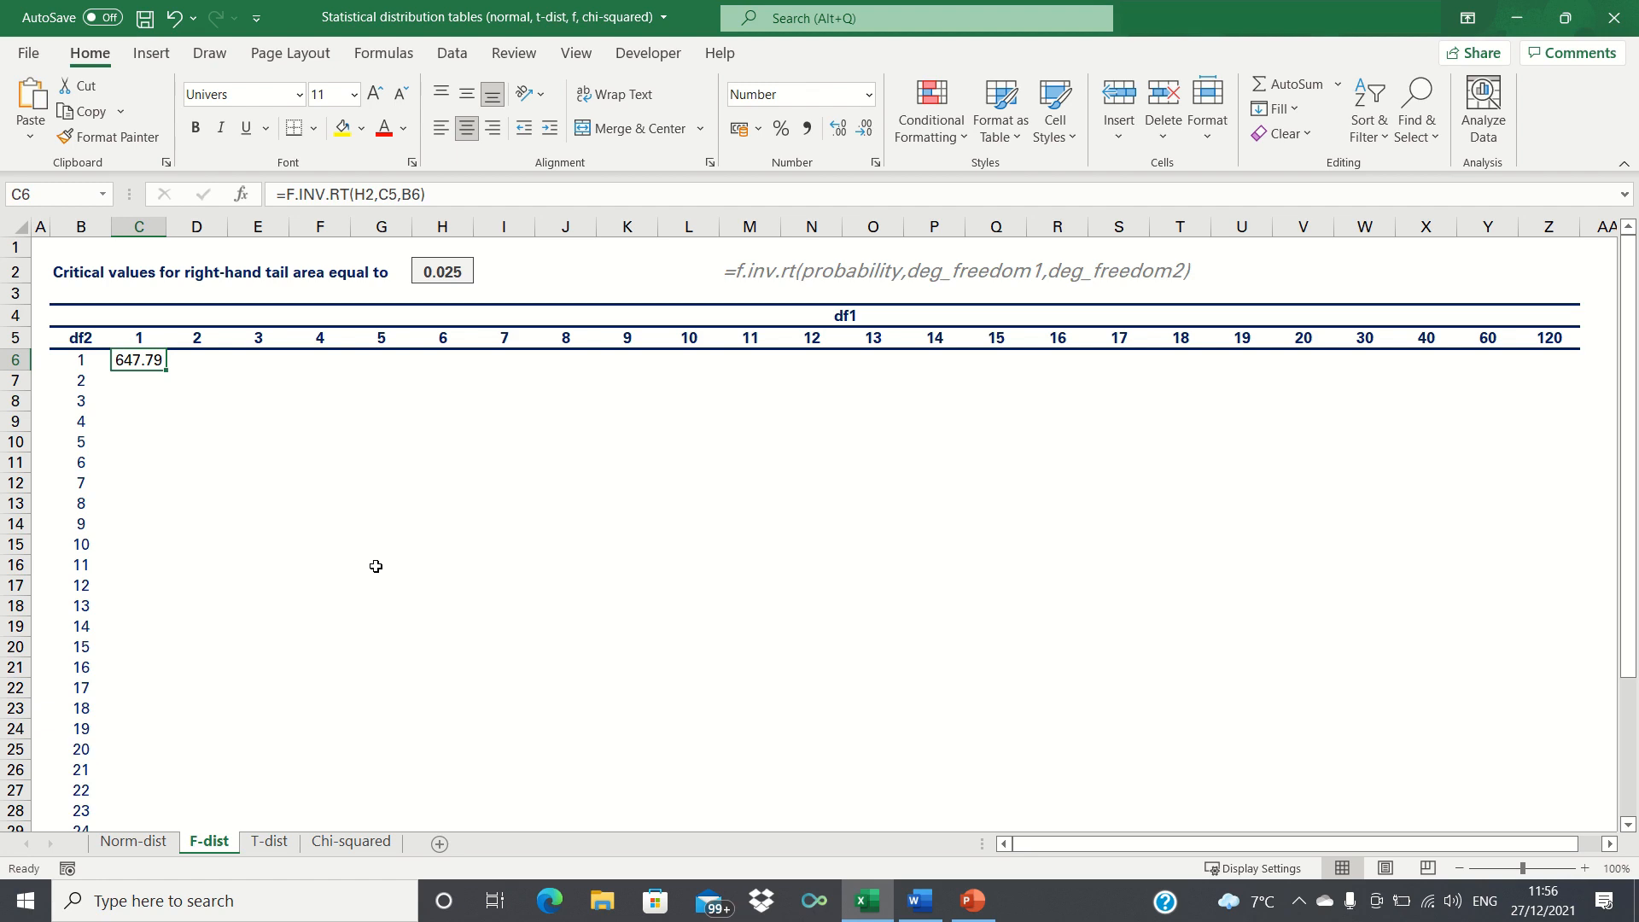
mouse_move(222, 405)
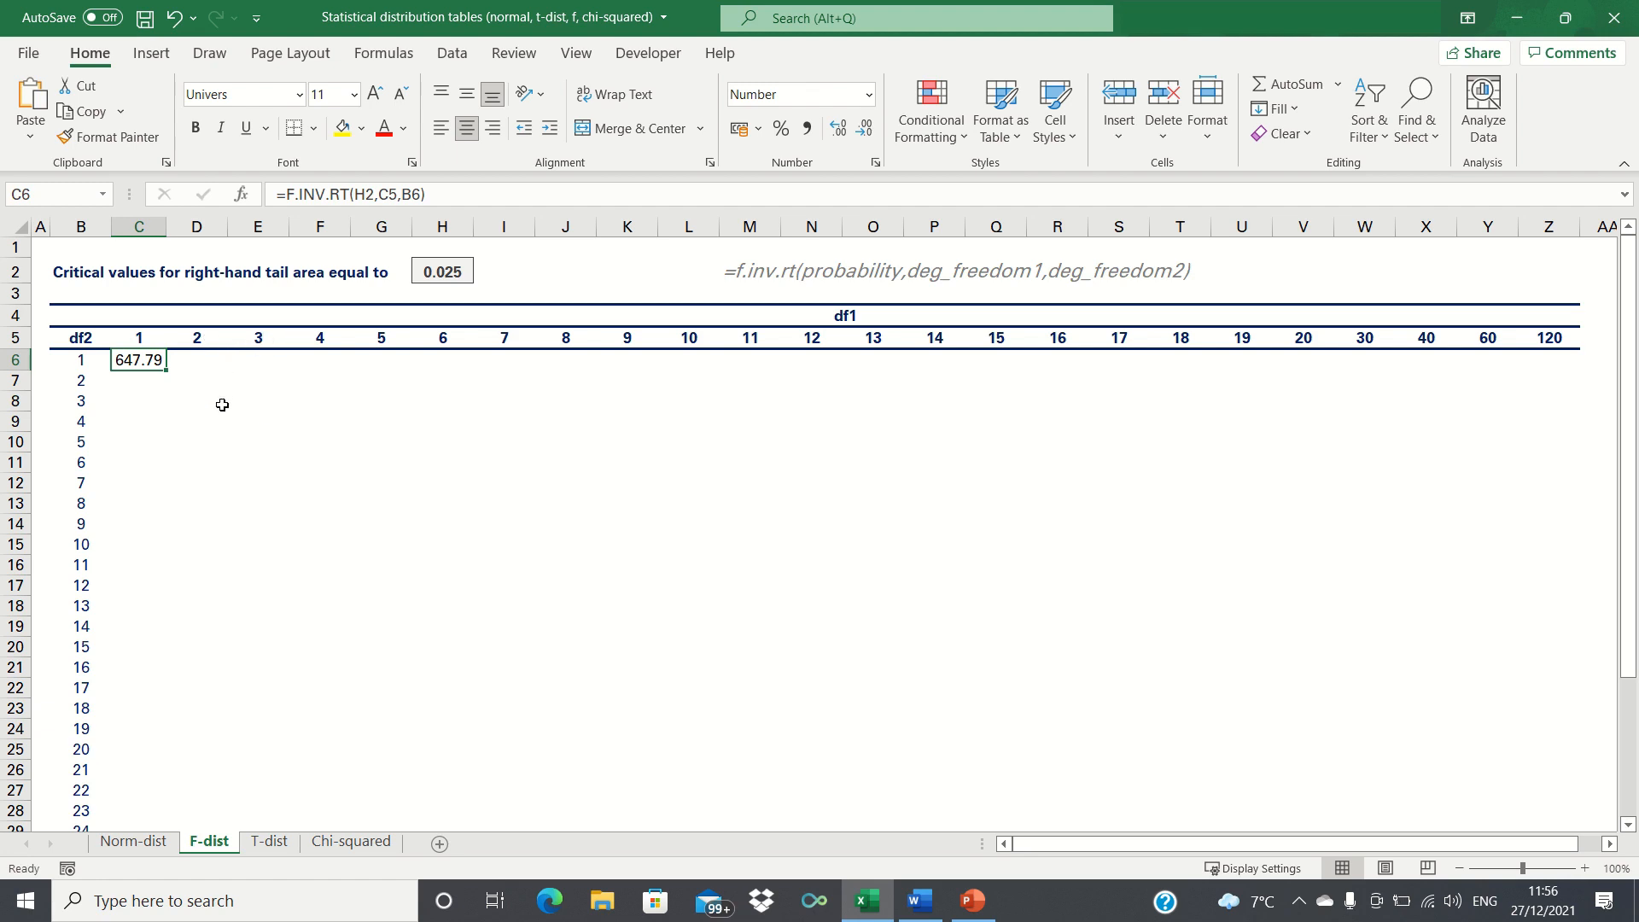
mouse_move(136, 435)
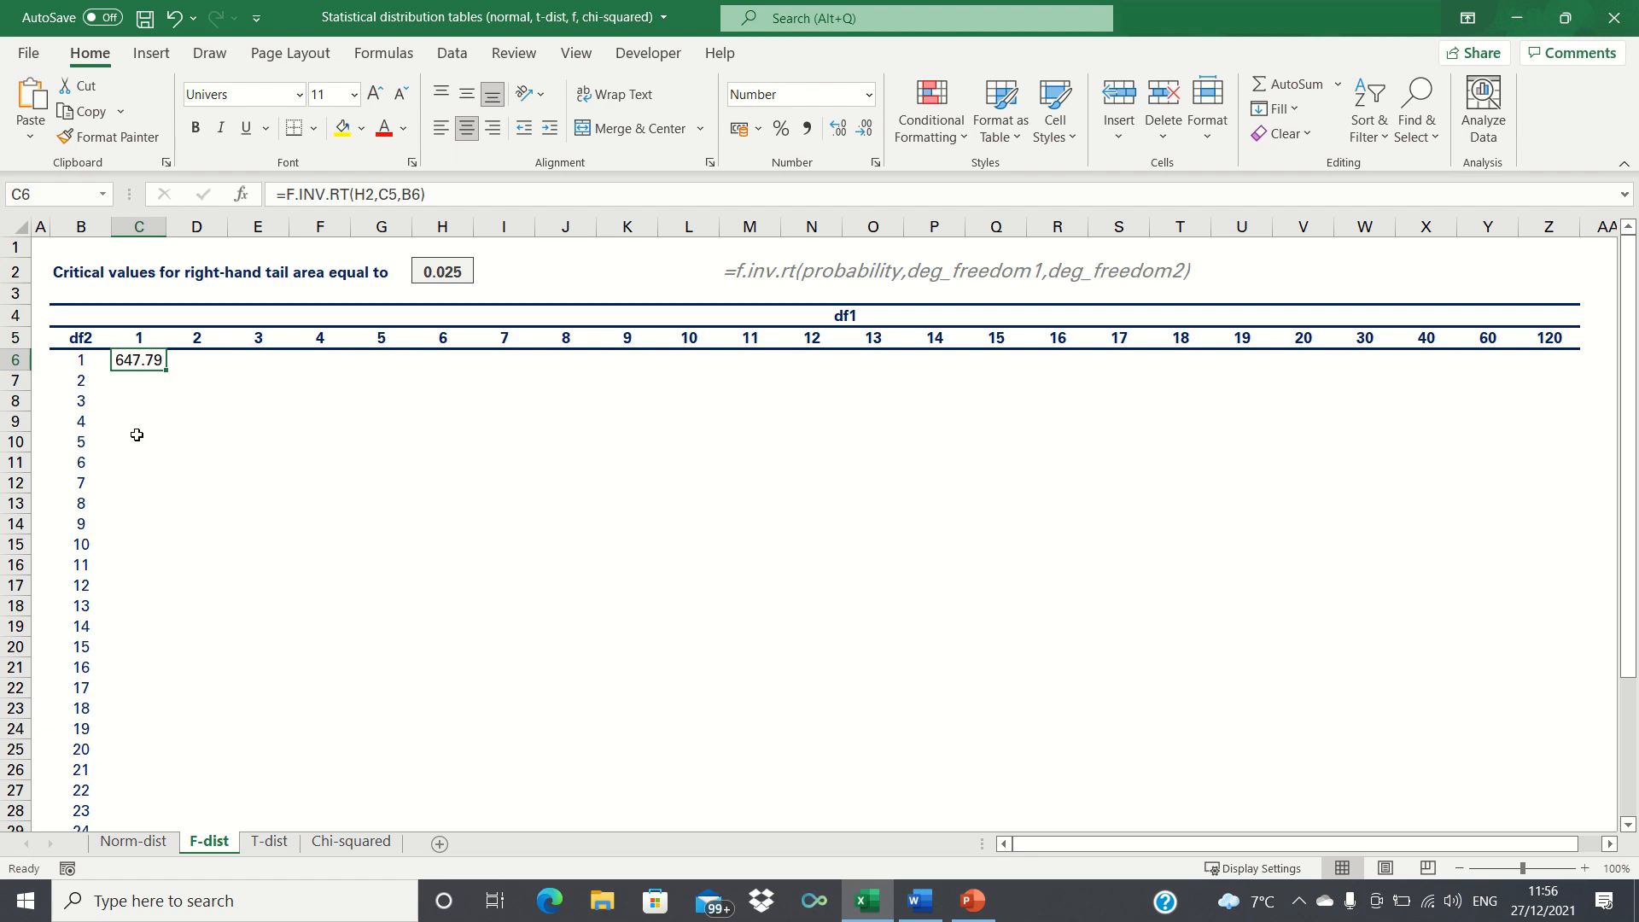
mouse_move(363, 194)
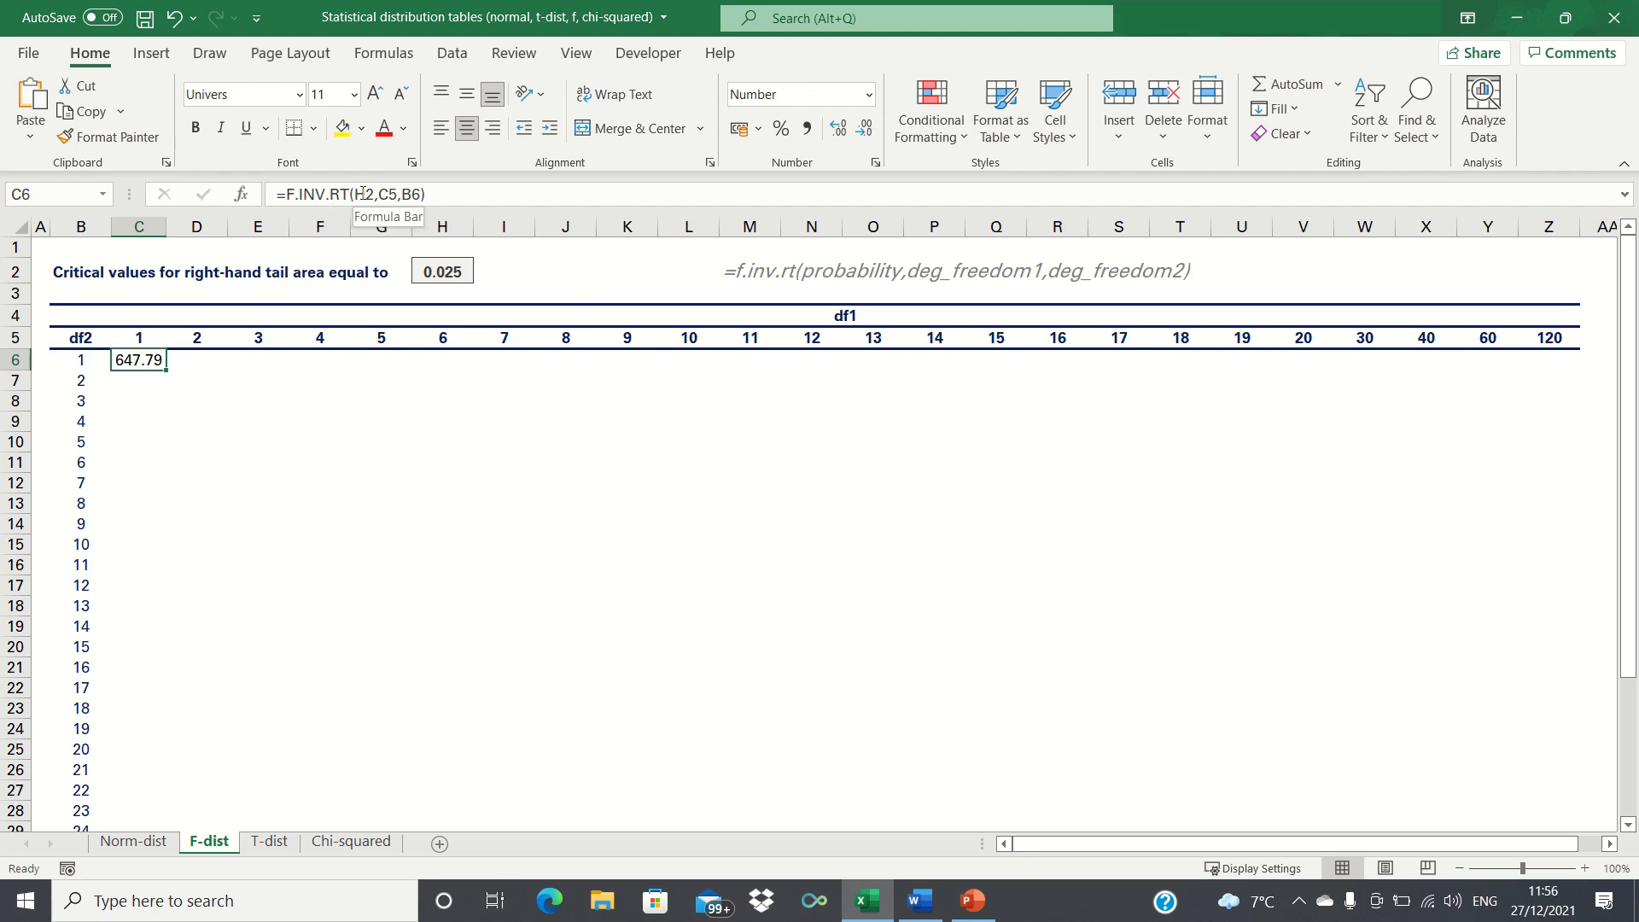
Step: Make the tail-area reference absolute ($H$2) in the C6 formula
double_click(139, 360)
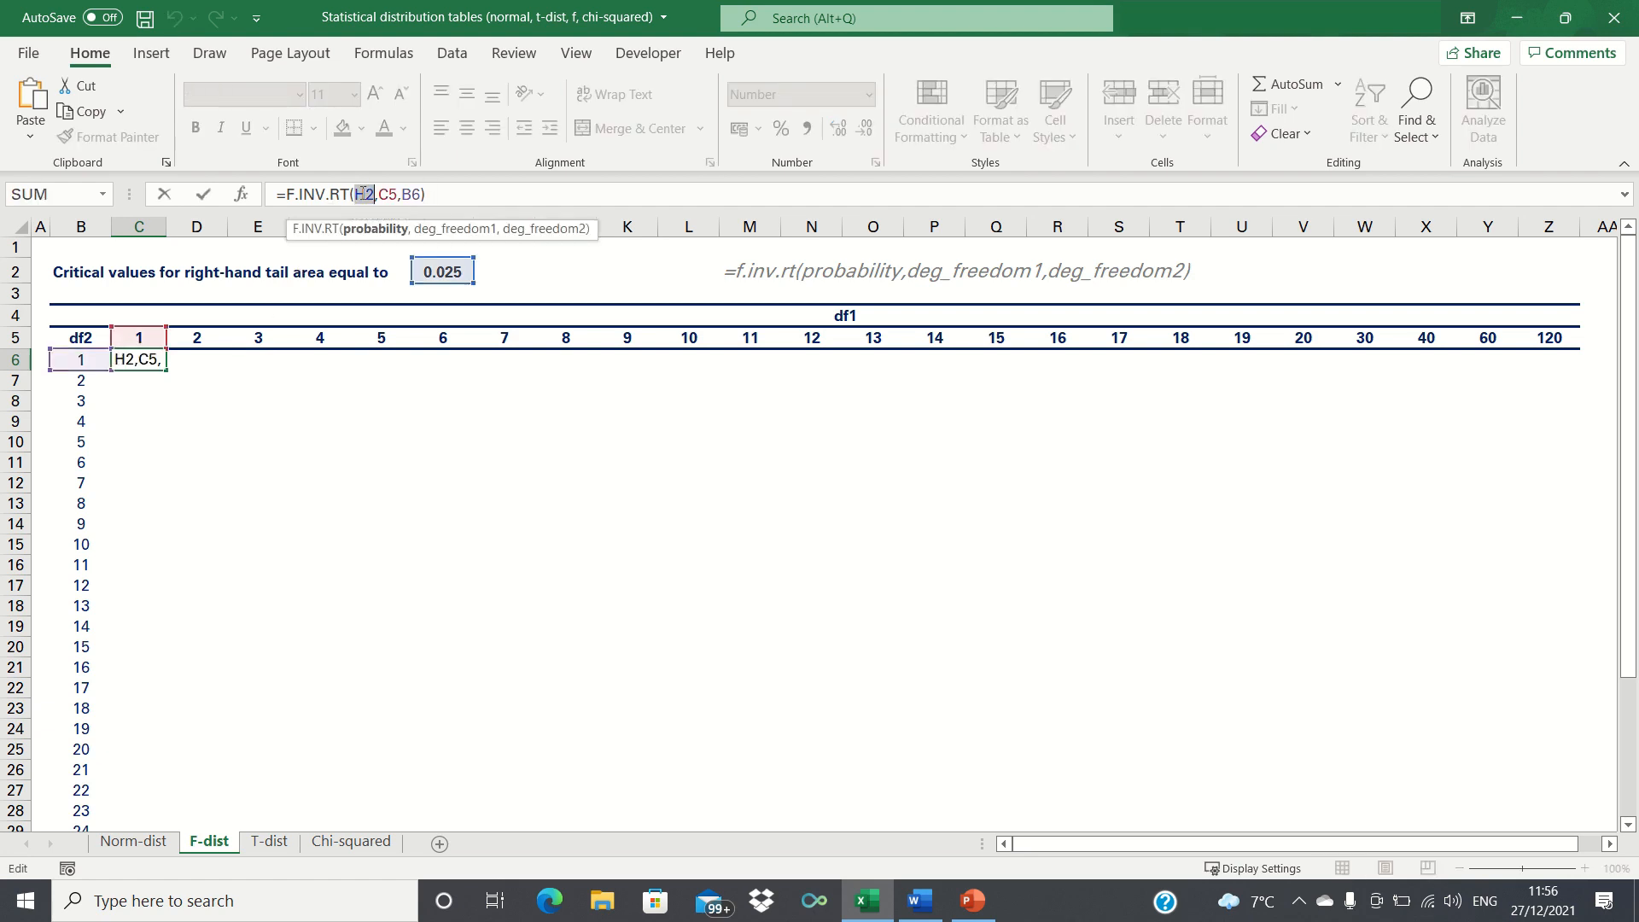
key(f4)
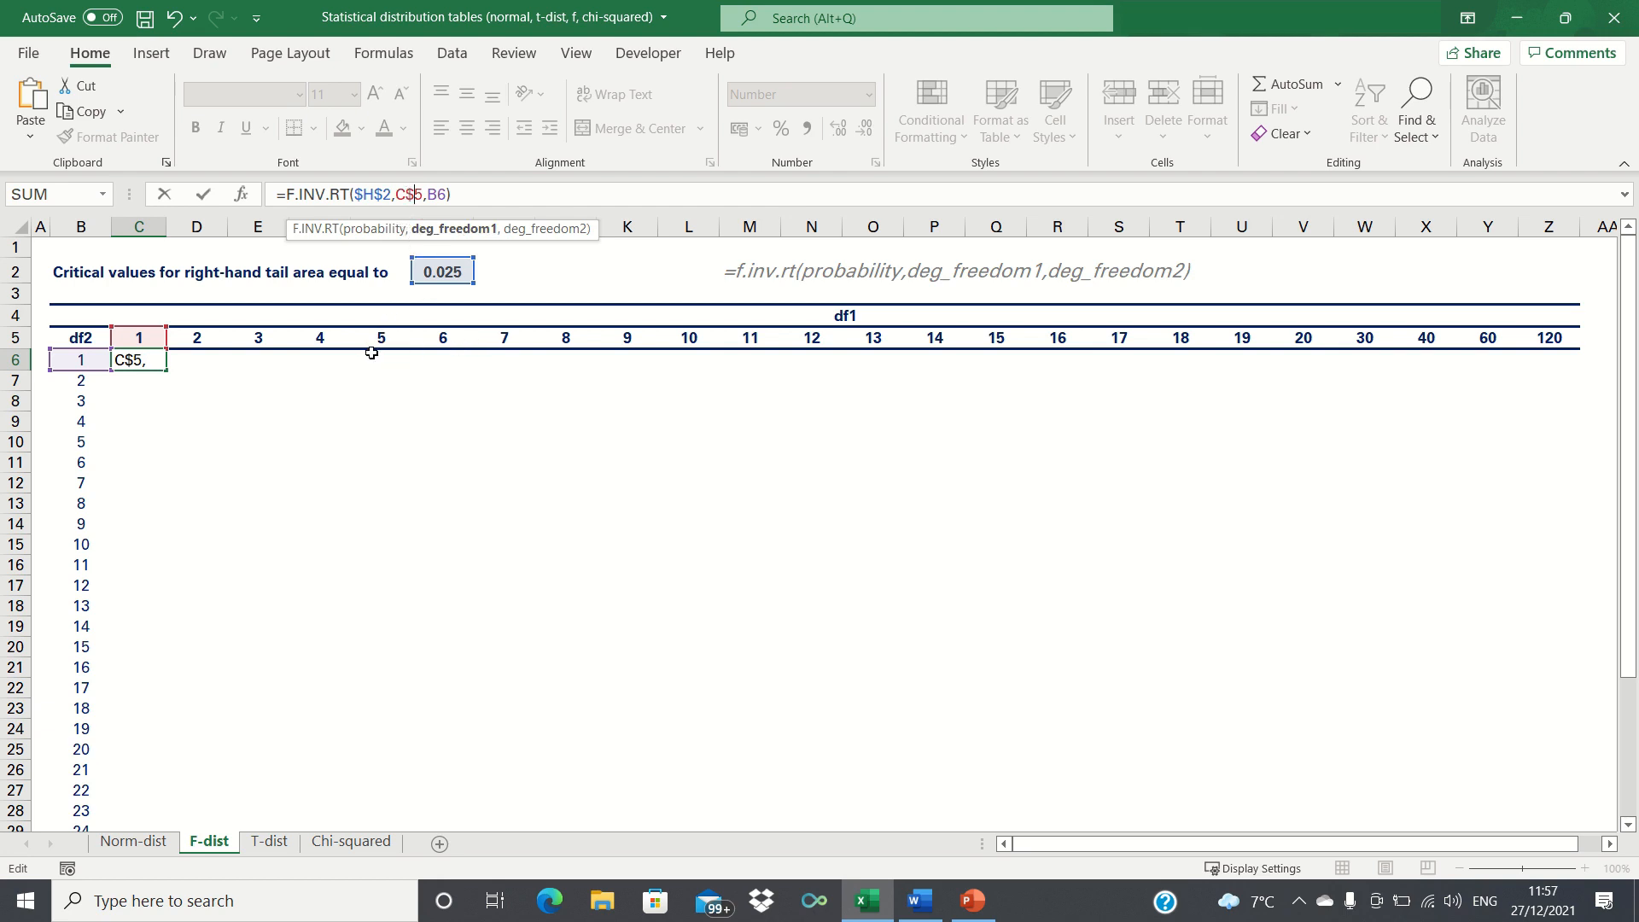
mouse_move(262, 355)
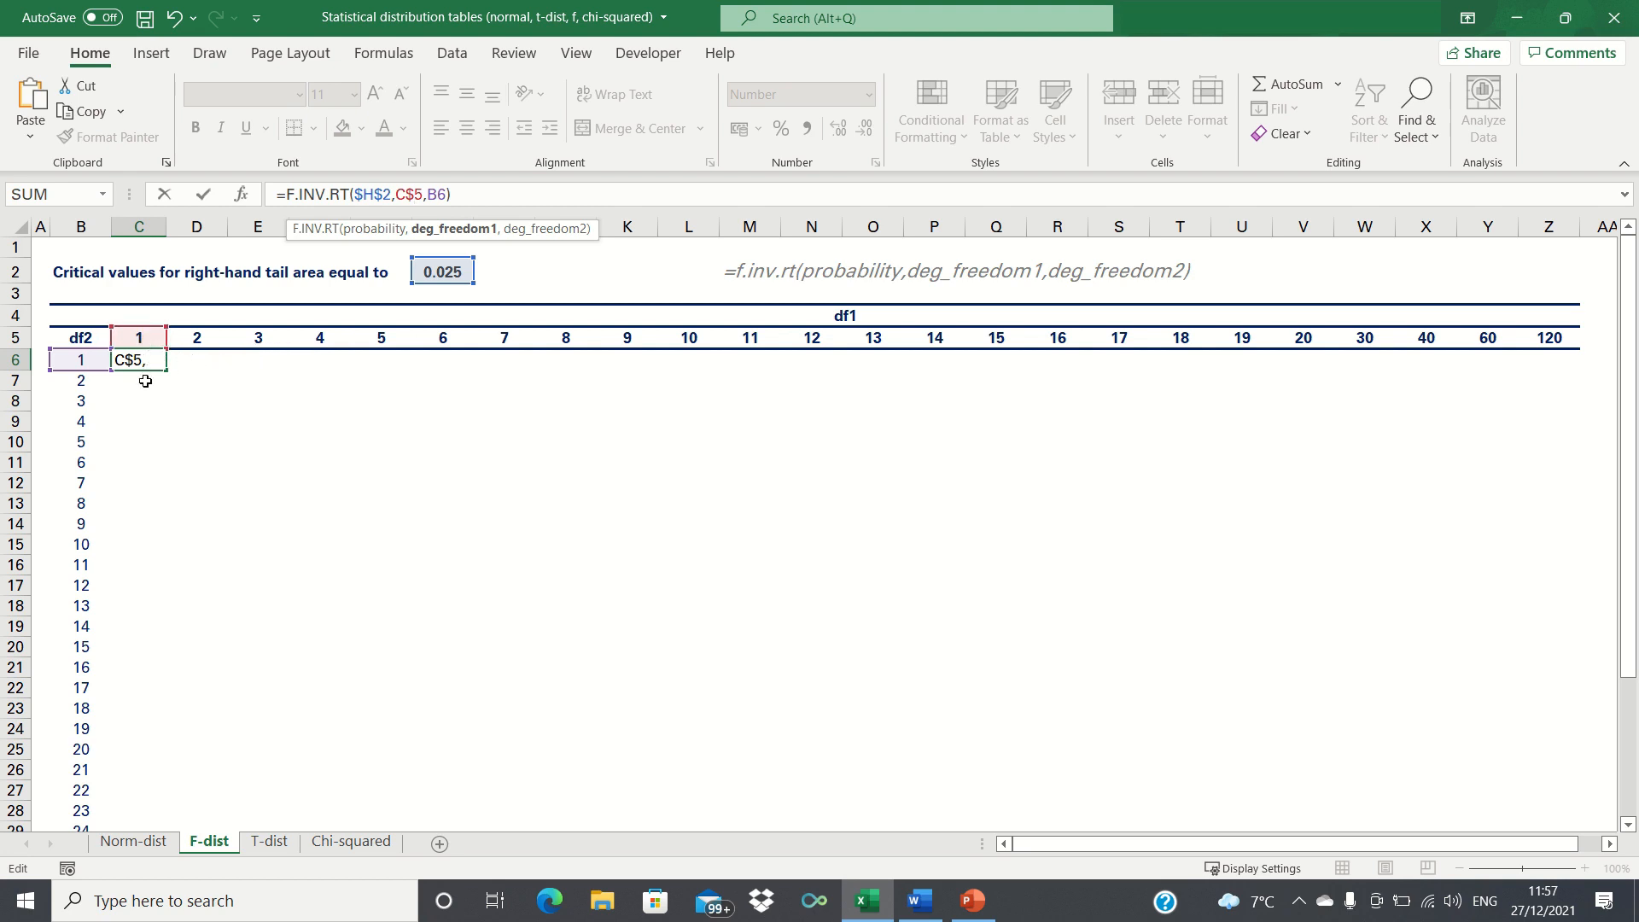
mouse_move(144, 400)
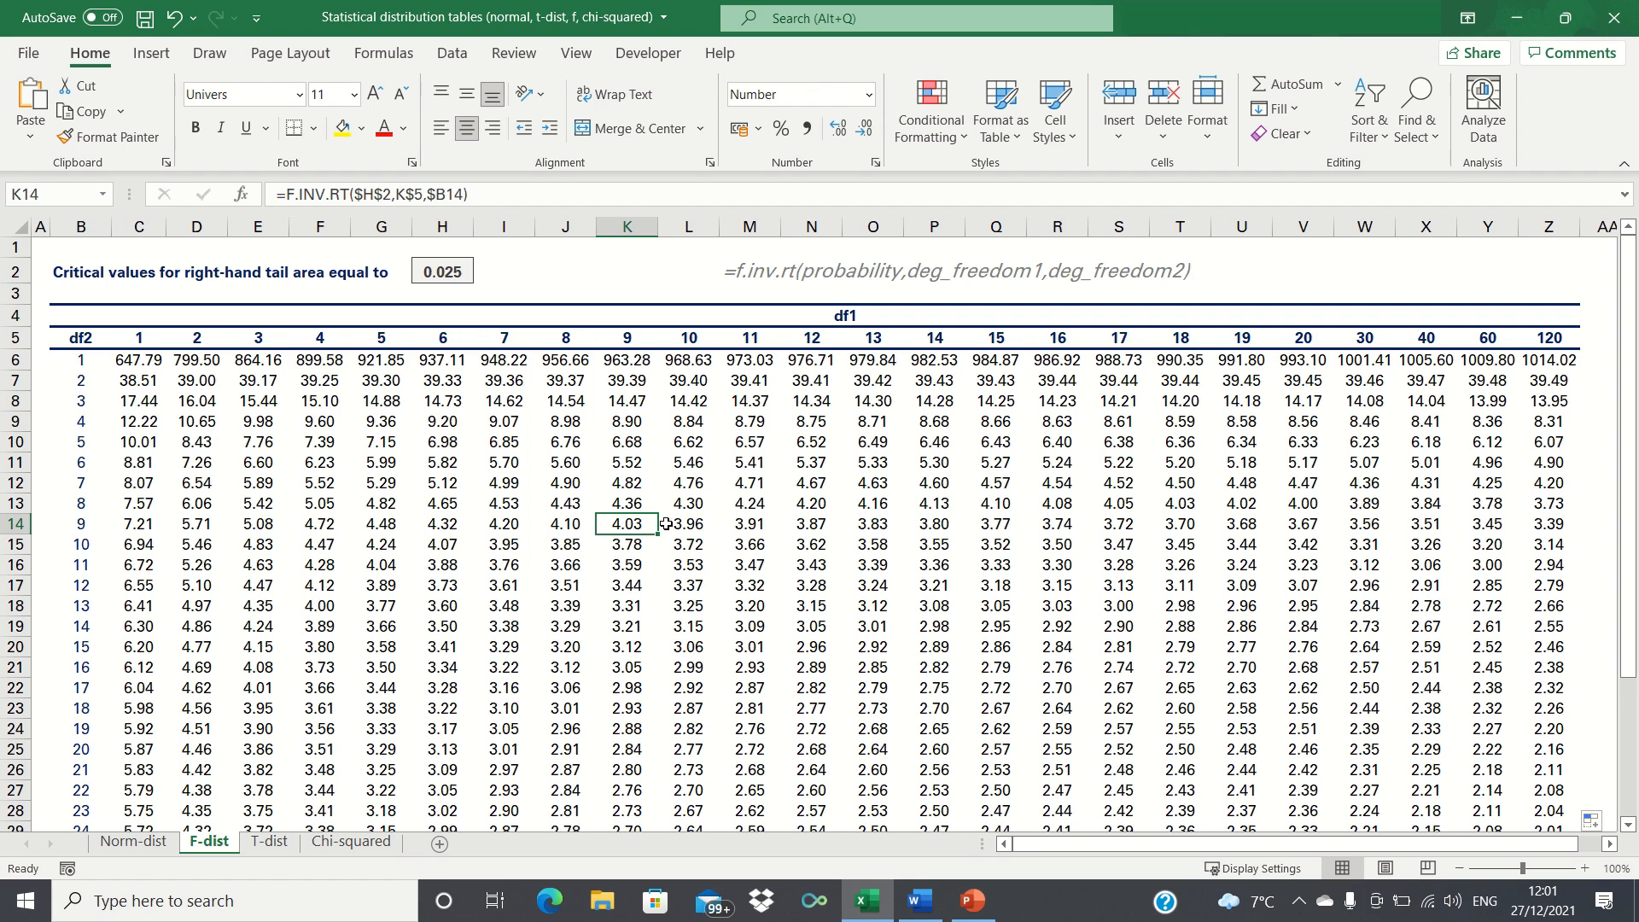
mouse_move(61, 554)
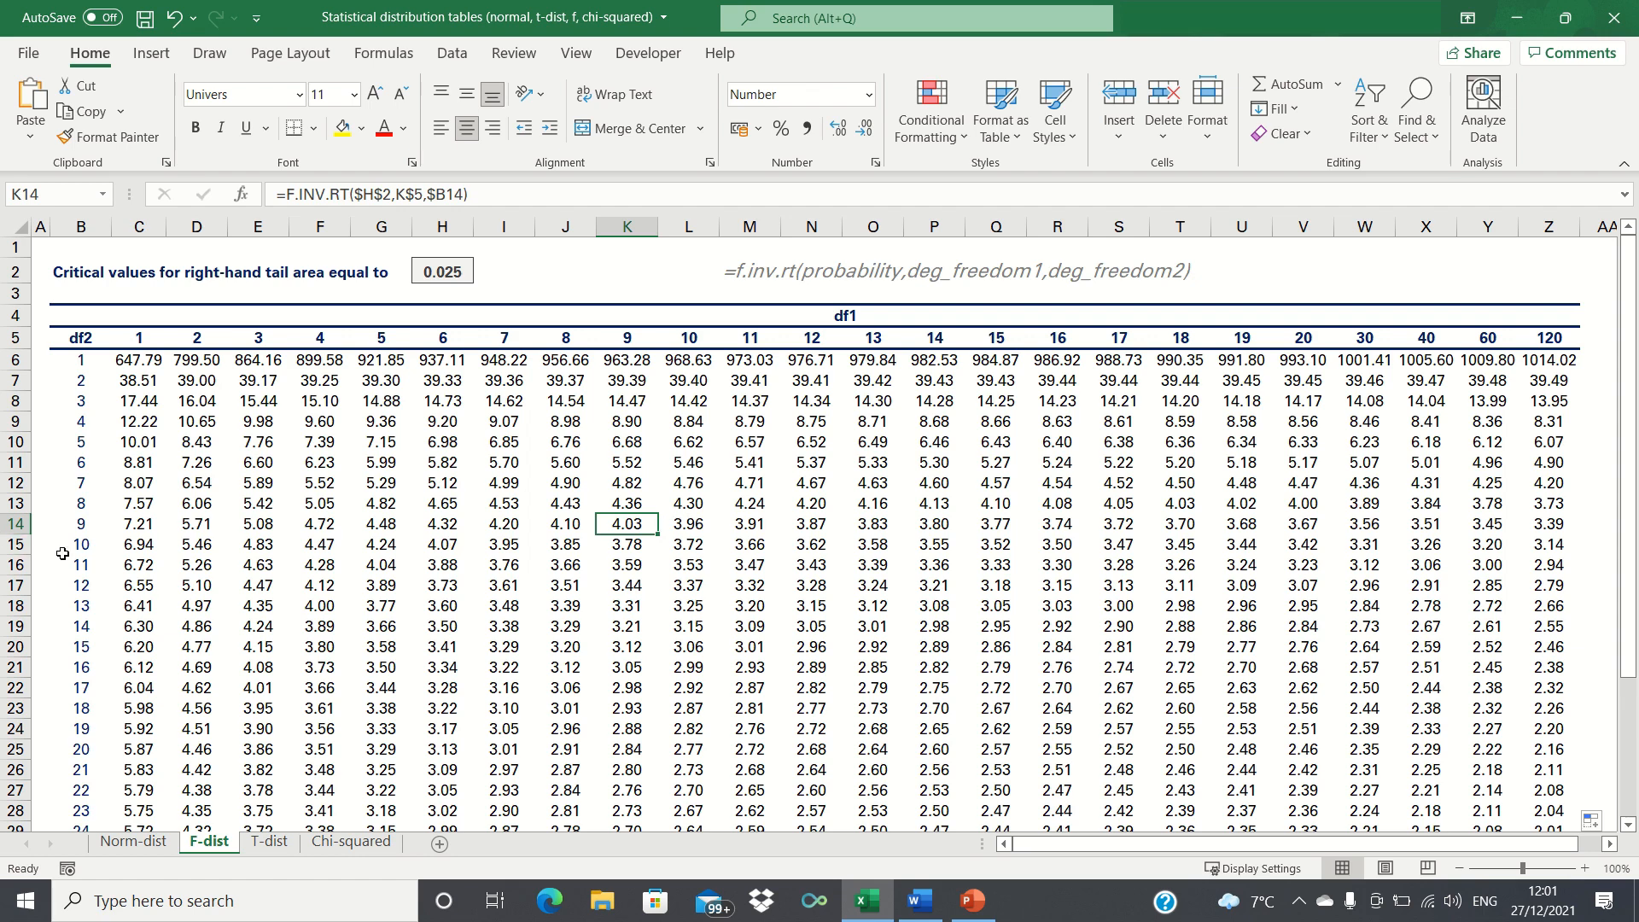
mouse_move(627, 360)
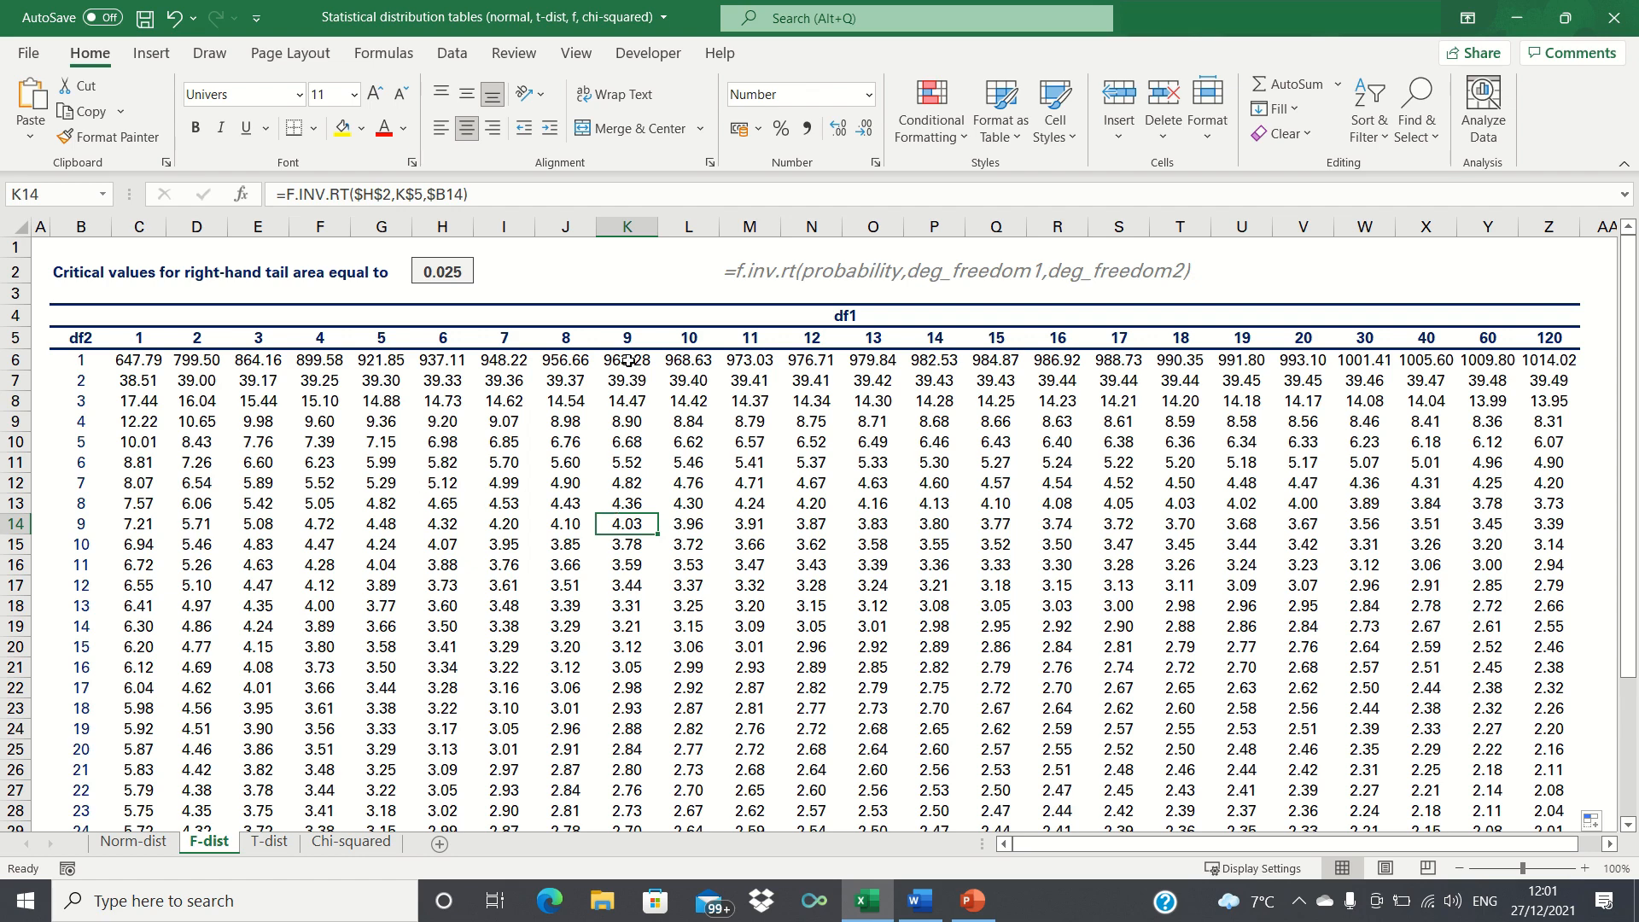